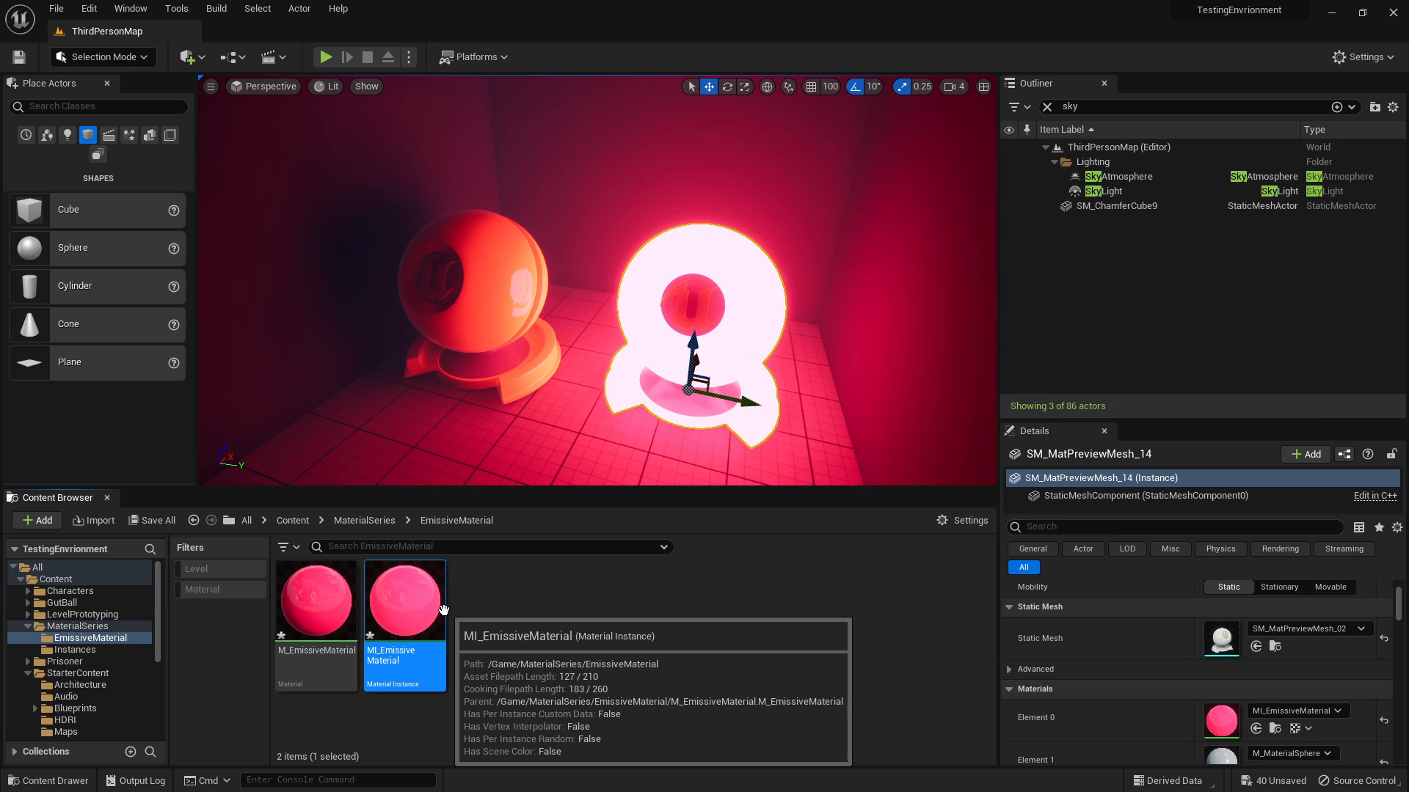
# Step: Set MI_EmissiveMaterial's emissive strength to 1.0 so the room lights normally
pyautogui.doubleClick(404, 600)
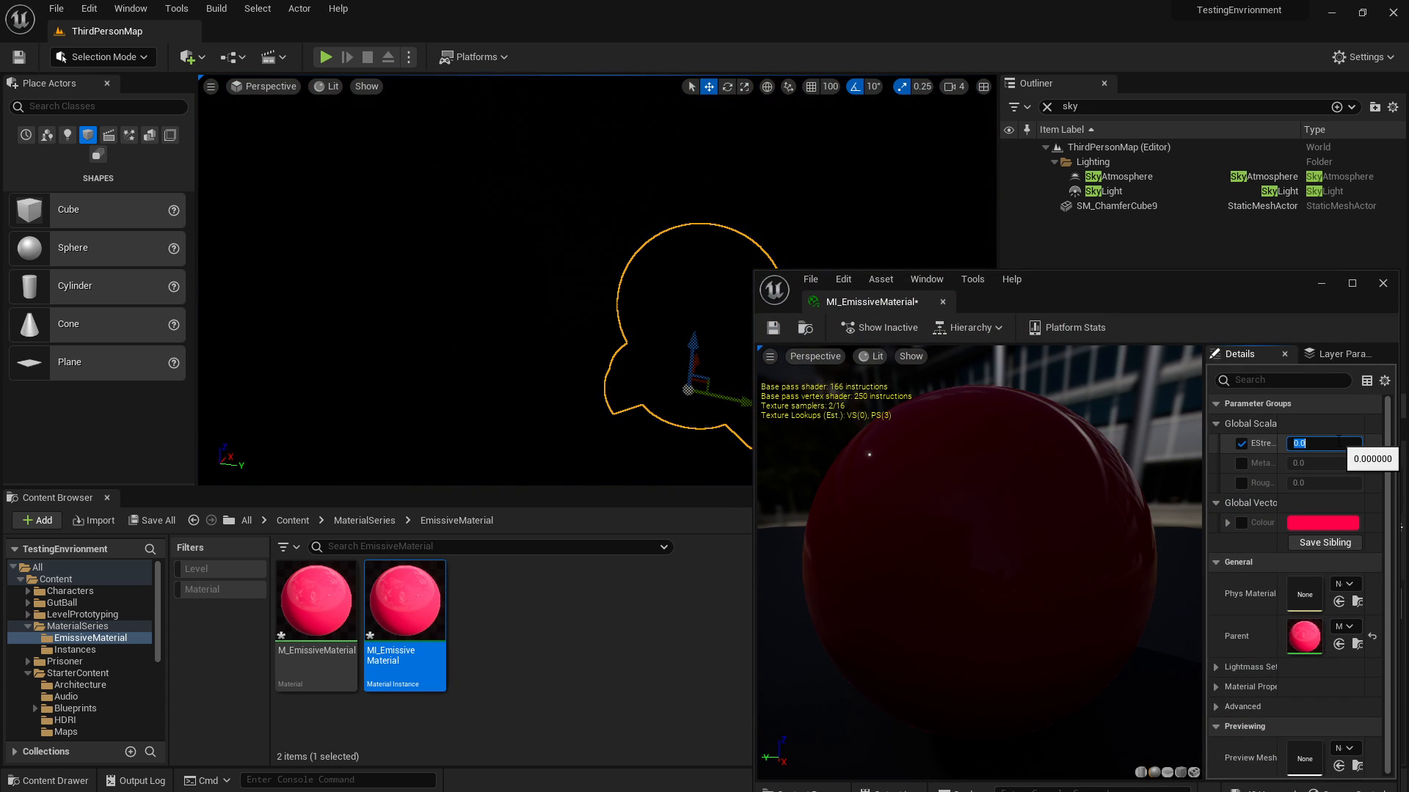
pyautogui.write('1.0')
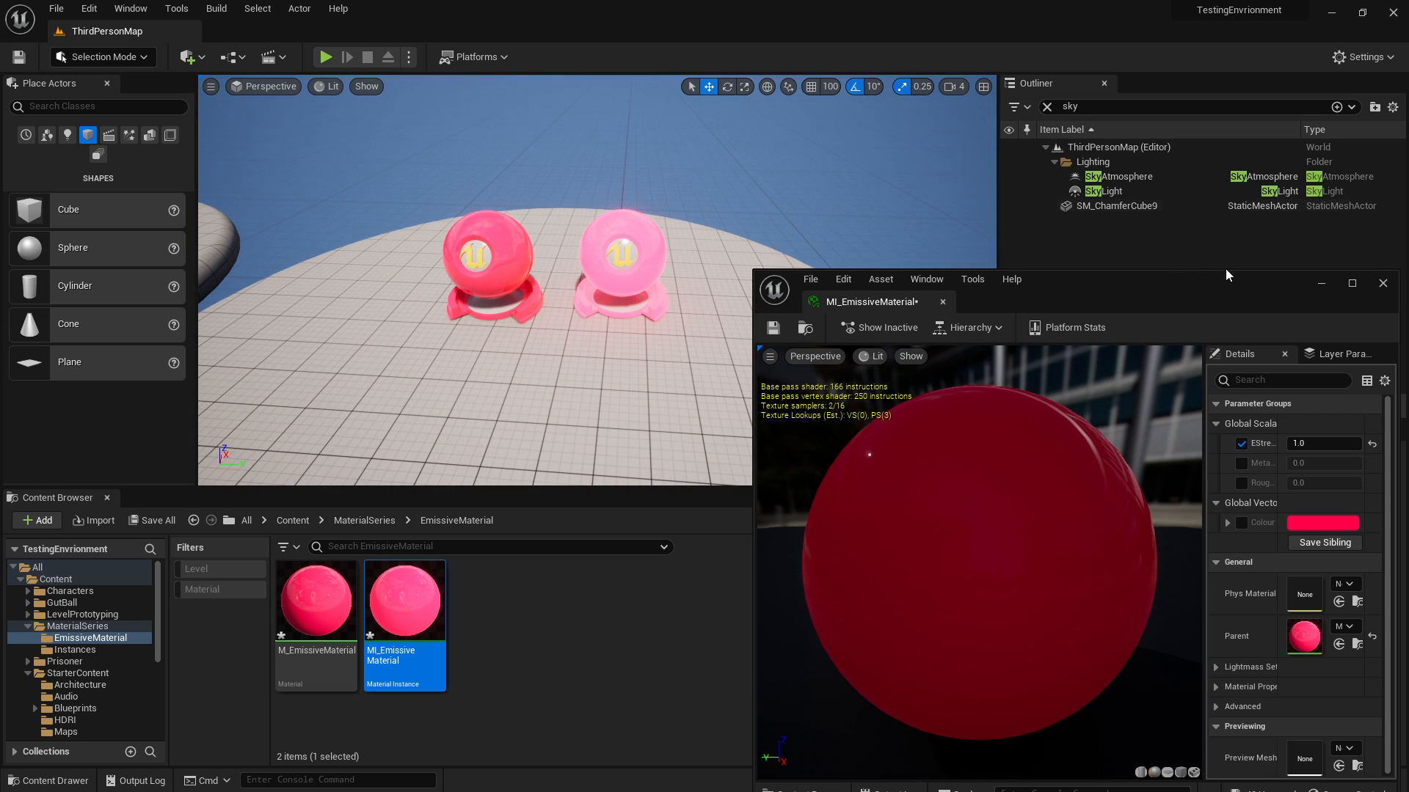
# Step: Leave the instance editor and edit the new EmissiveStuff material graph
pyautogui.click(1381, 283)
pyautogui.write('EmissiveStuff')
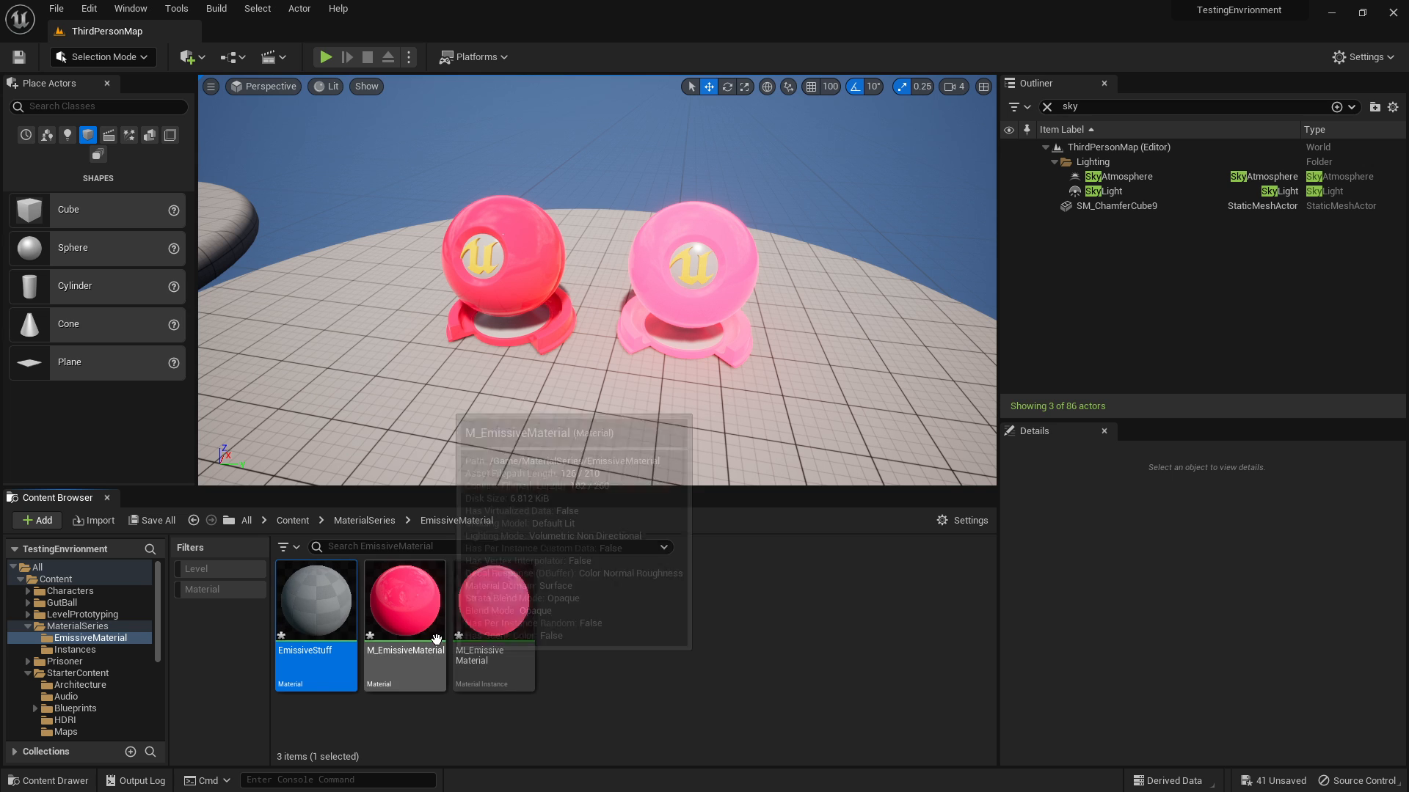
pyautogui.doubleClick(316, 600)
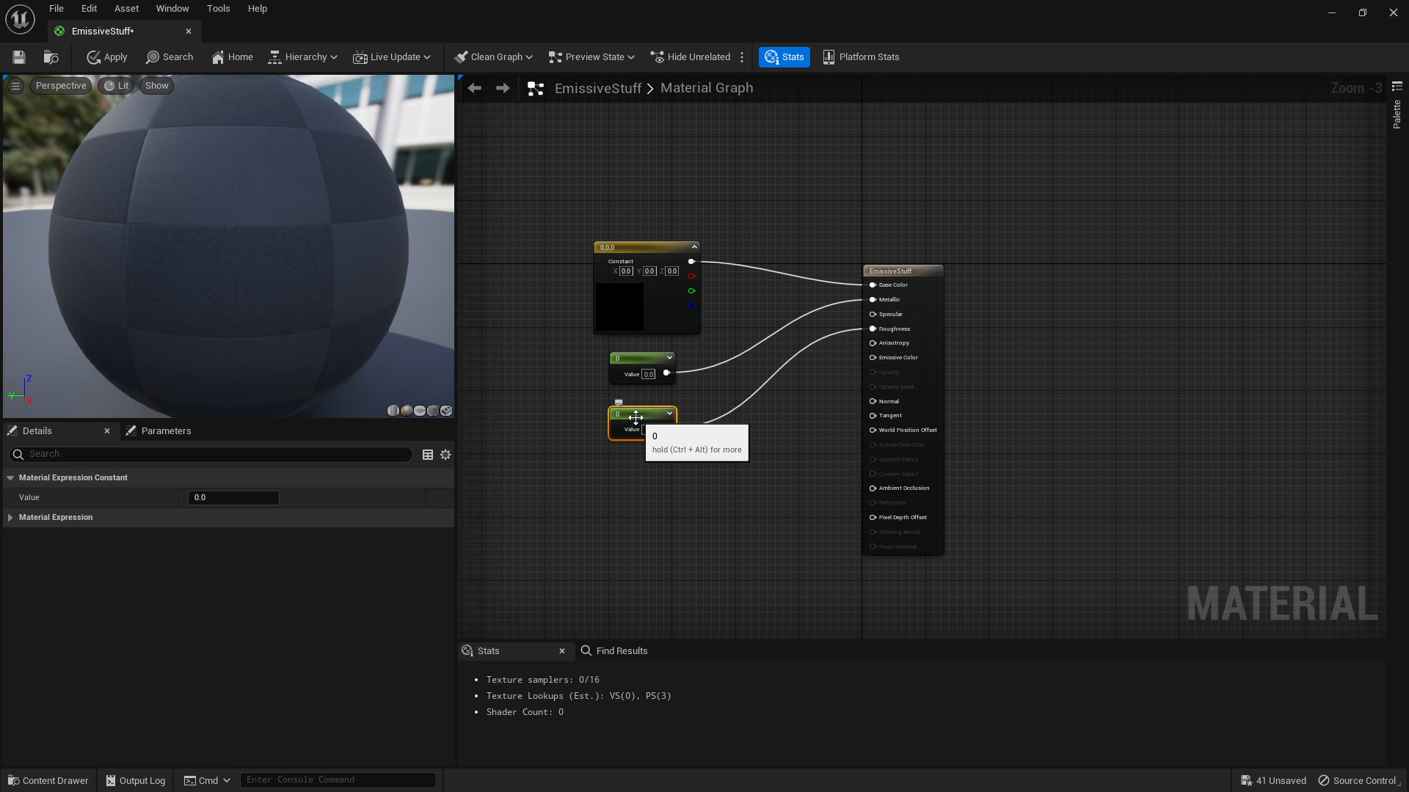
# Step: Give EmissiveStuff roughness 1.0 and a bright blue (0, 0.36, 1) base colour
pyautogui.write('1.0')
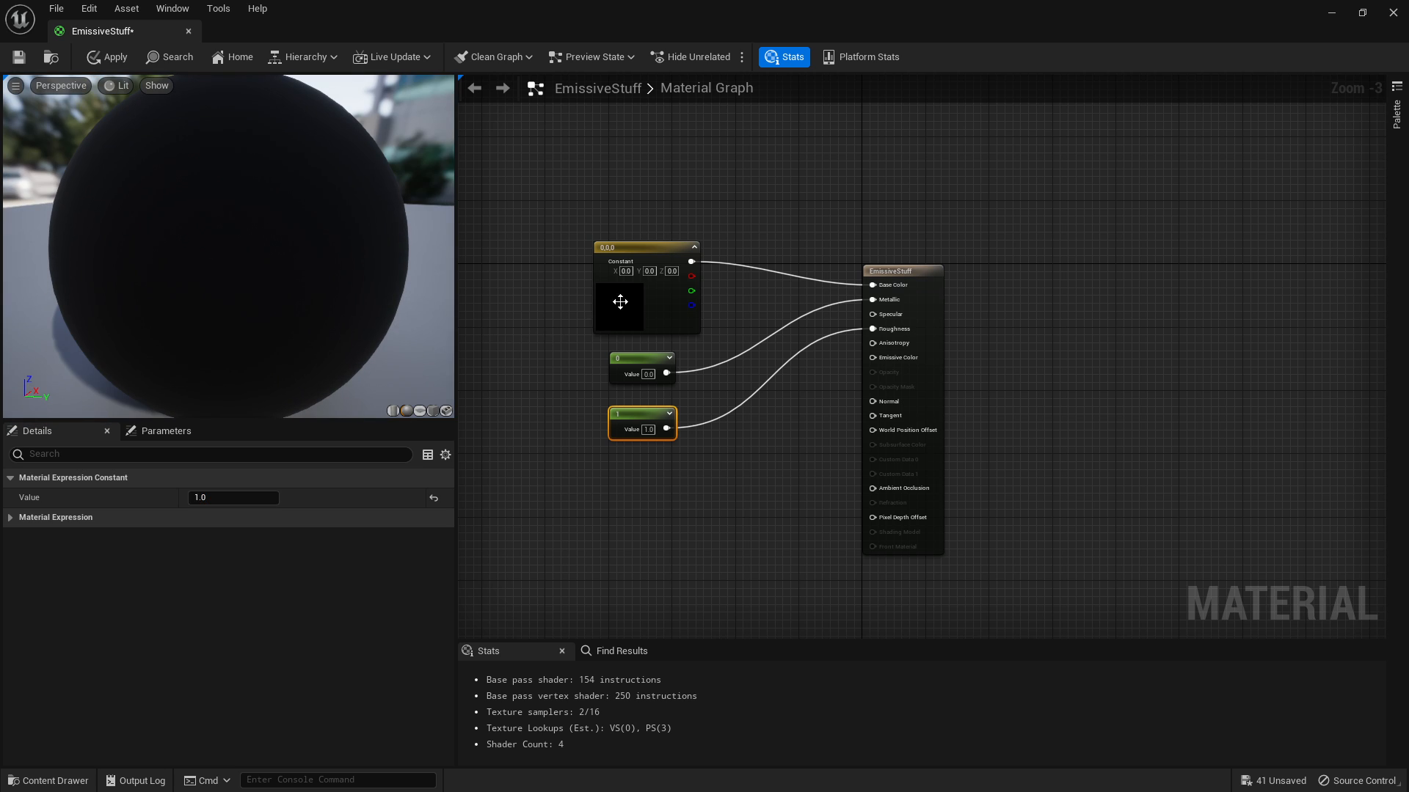
pyautogui.doubleClick(619, 303)
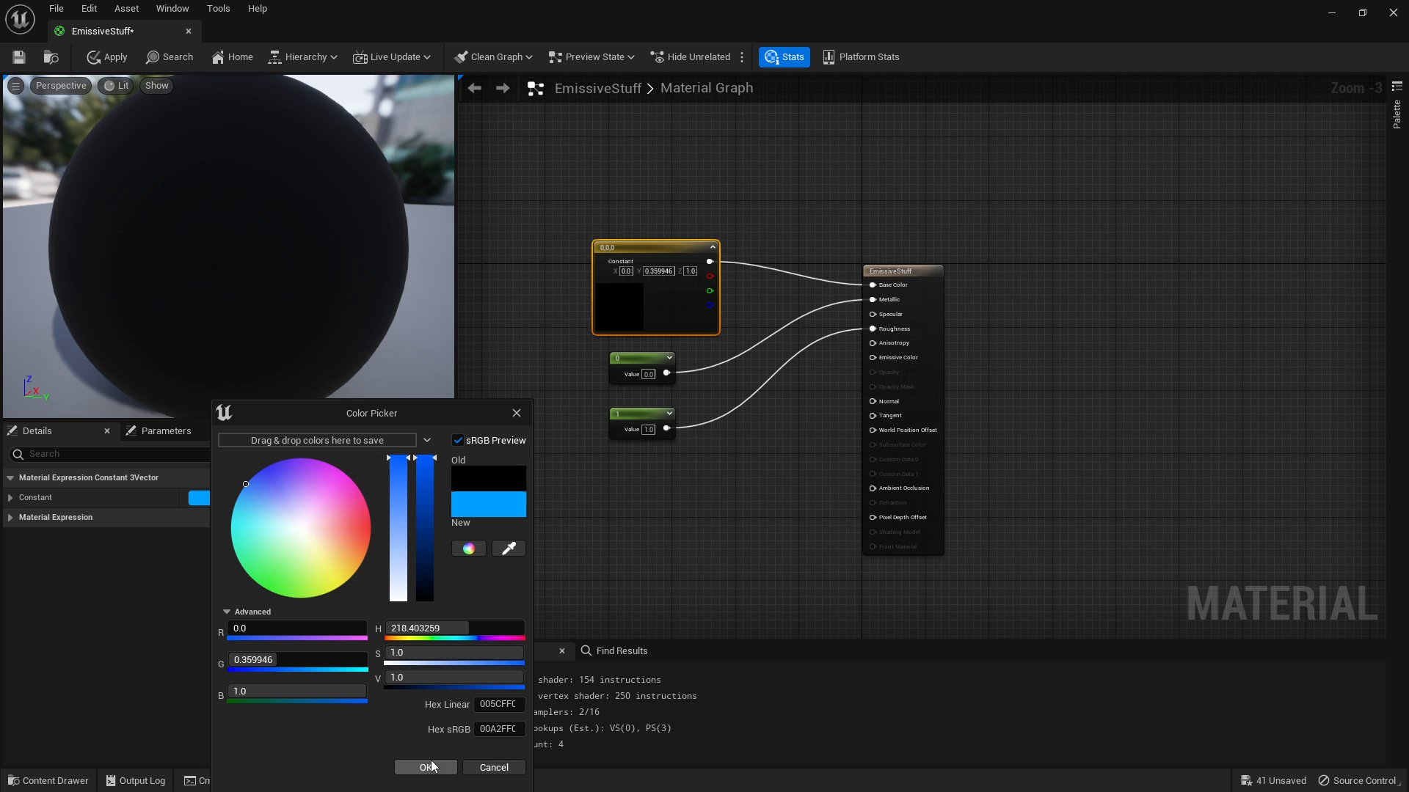
pyautogui.click(425, 766)
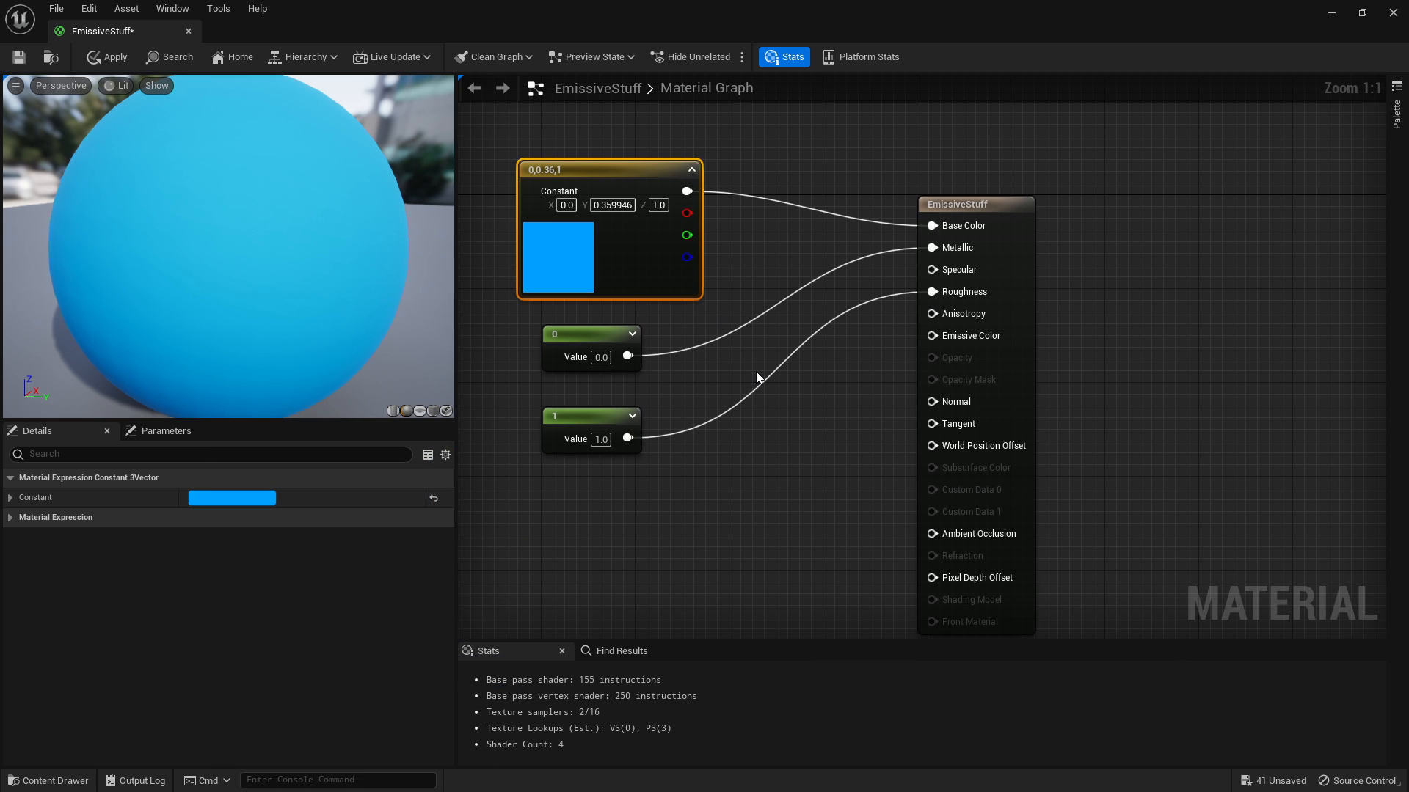
pyautogui.moveTo(709, 309)
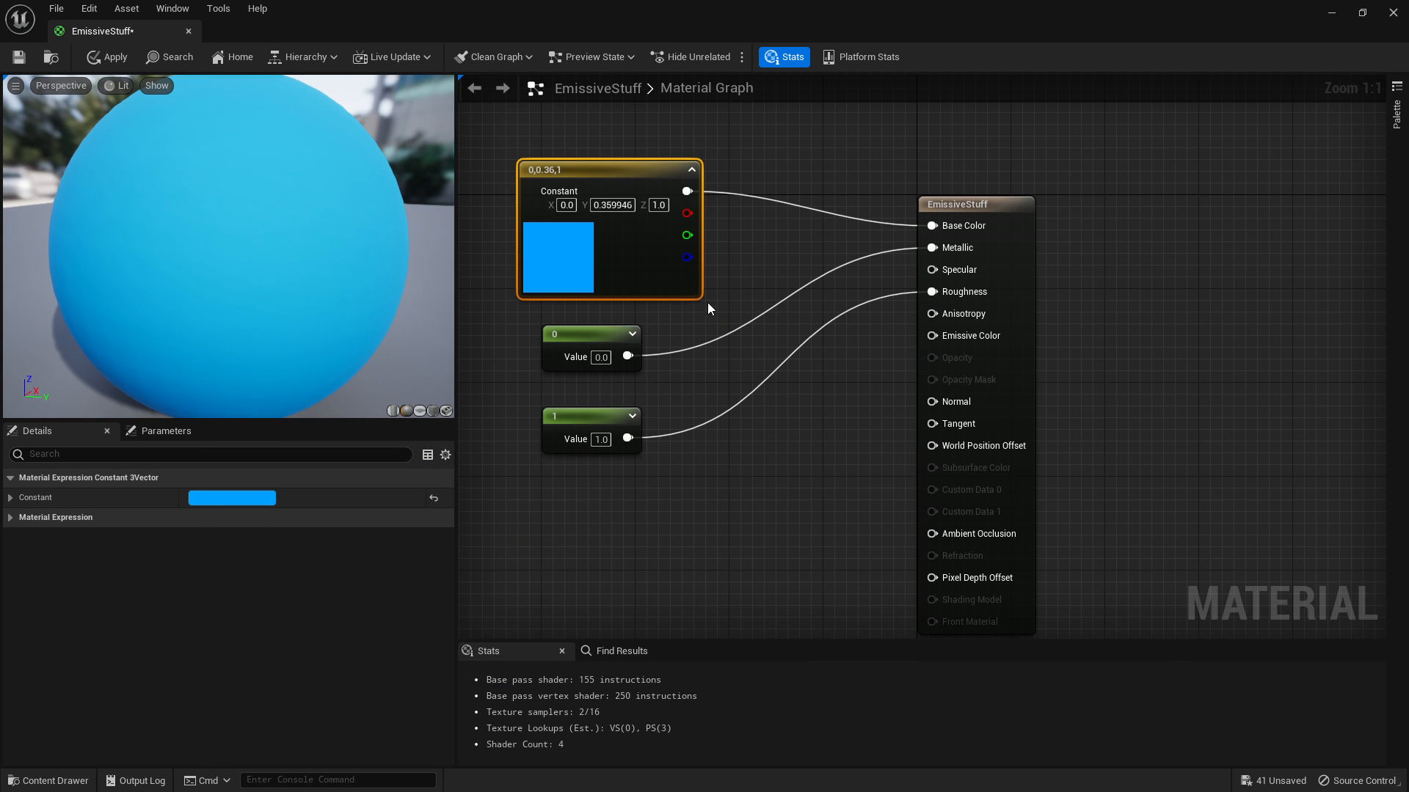
pyautogui.moveTo(721, 461)
pyautogui.write('10')
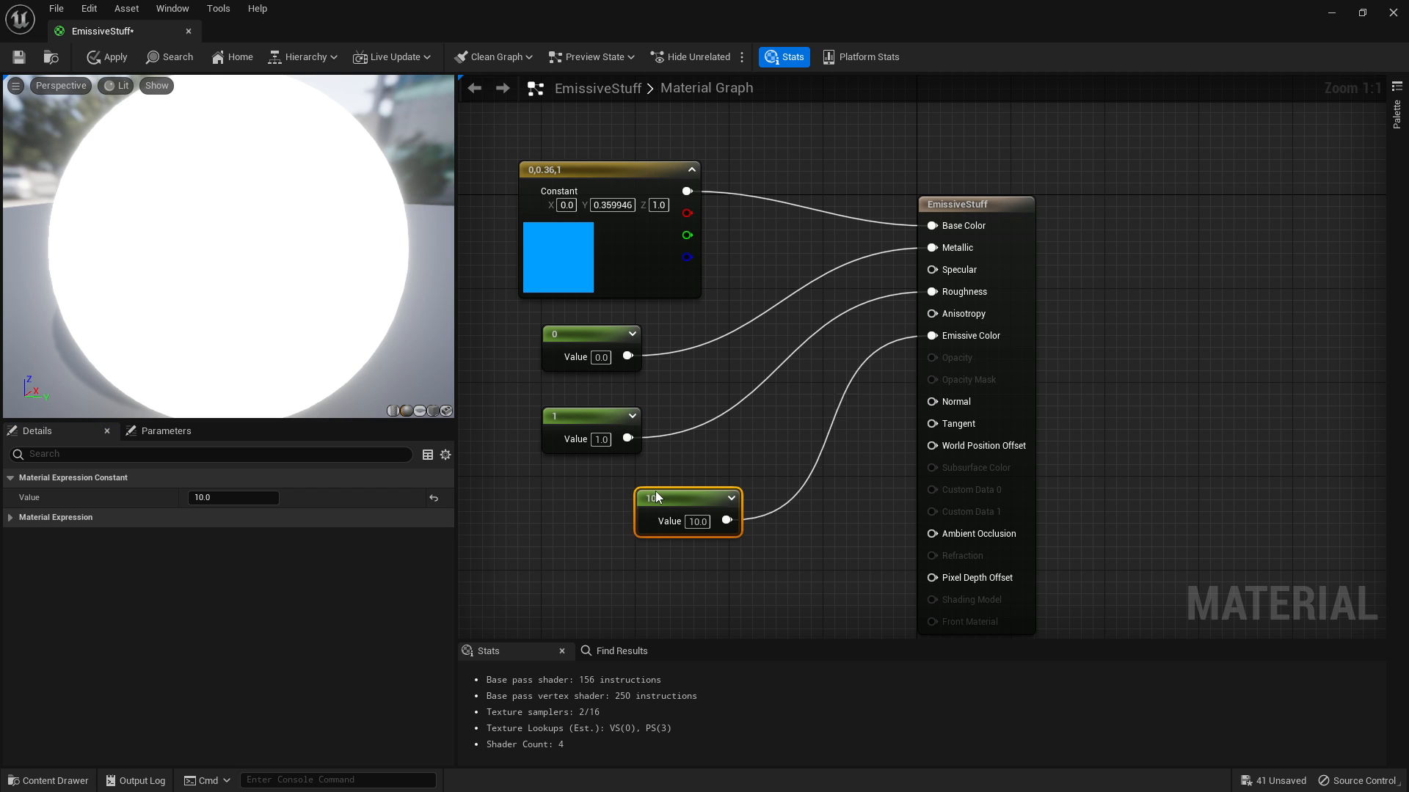
# Step: Place a constant of 10 feeding Emissive Color so the sphere glows white
pyautogui.moveTo(655, 498); pyautogui.dragTo(699, 499)
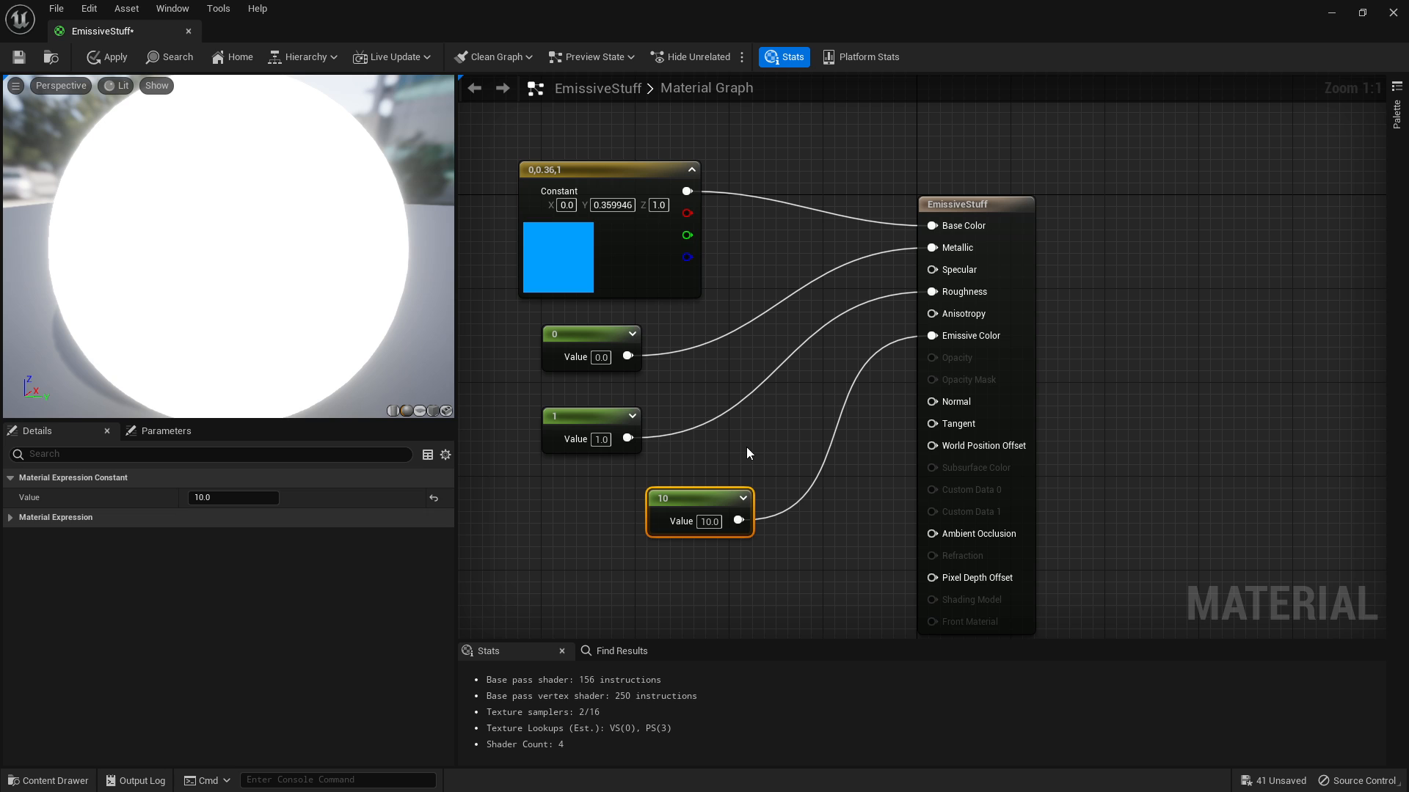
pyautogui.moveTo(996, 303)
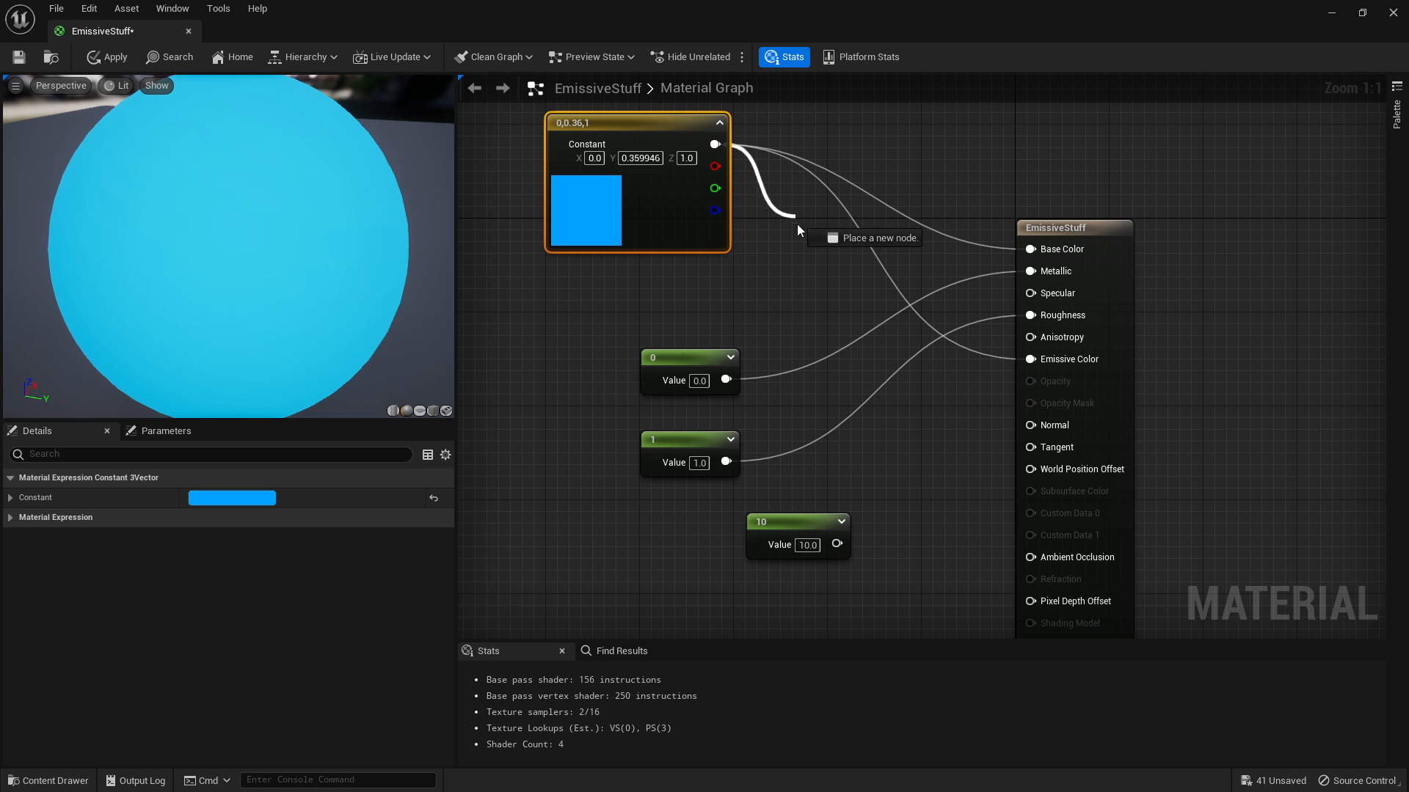
# Step: Multiply the blue colour by a new EmissiveStrength scalar parameter defaulting to 0.0
pyautogui.write('mult')
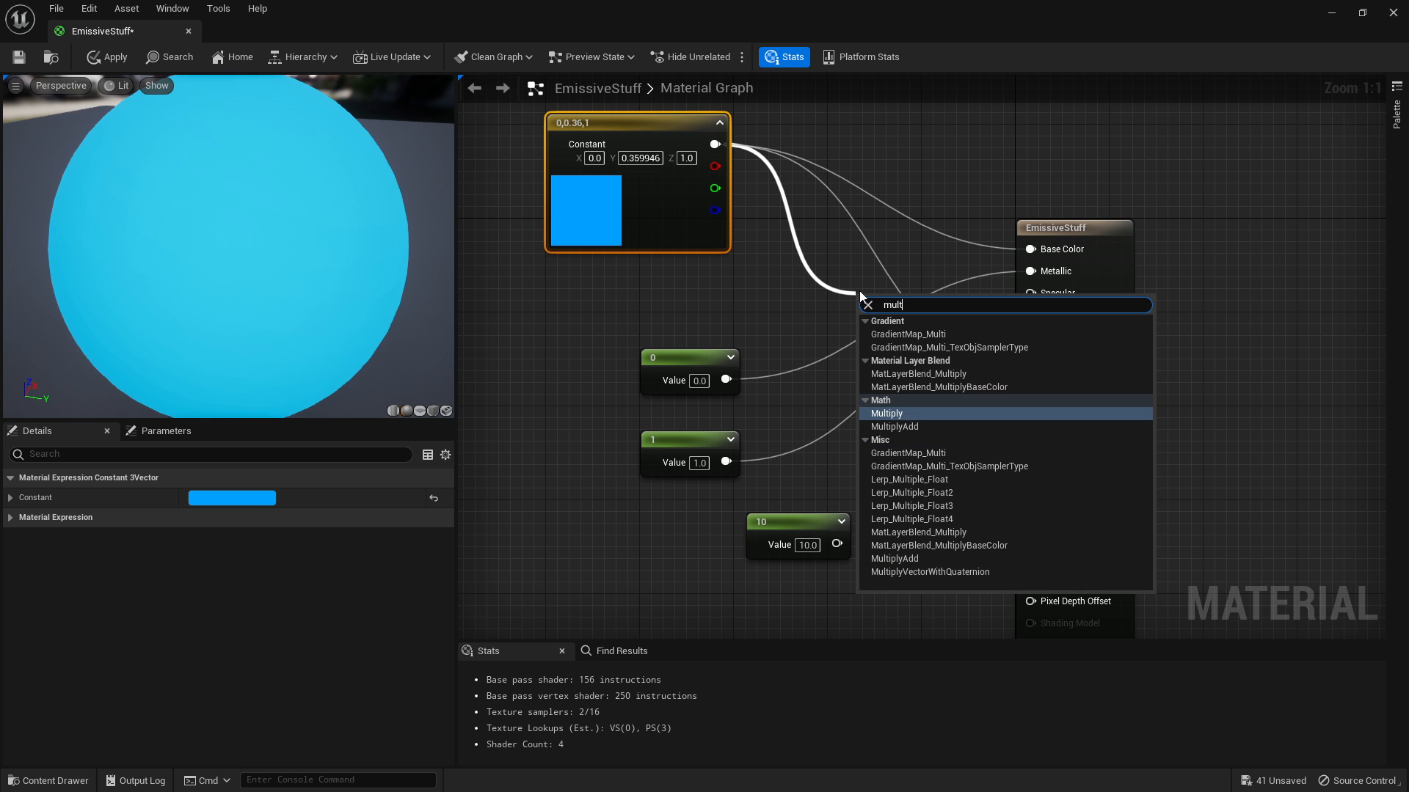
pyautogui.click(886, 413)
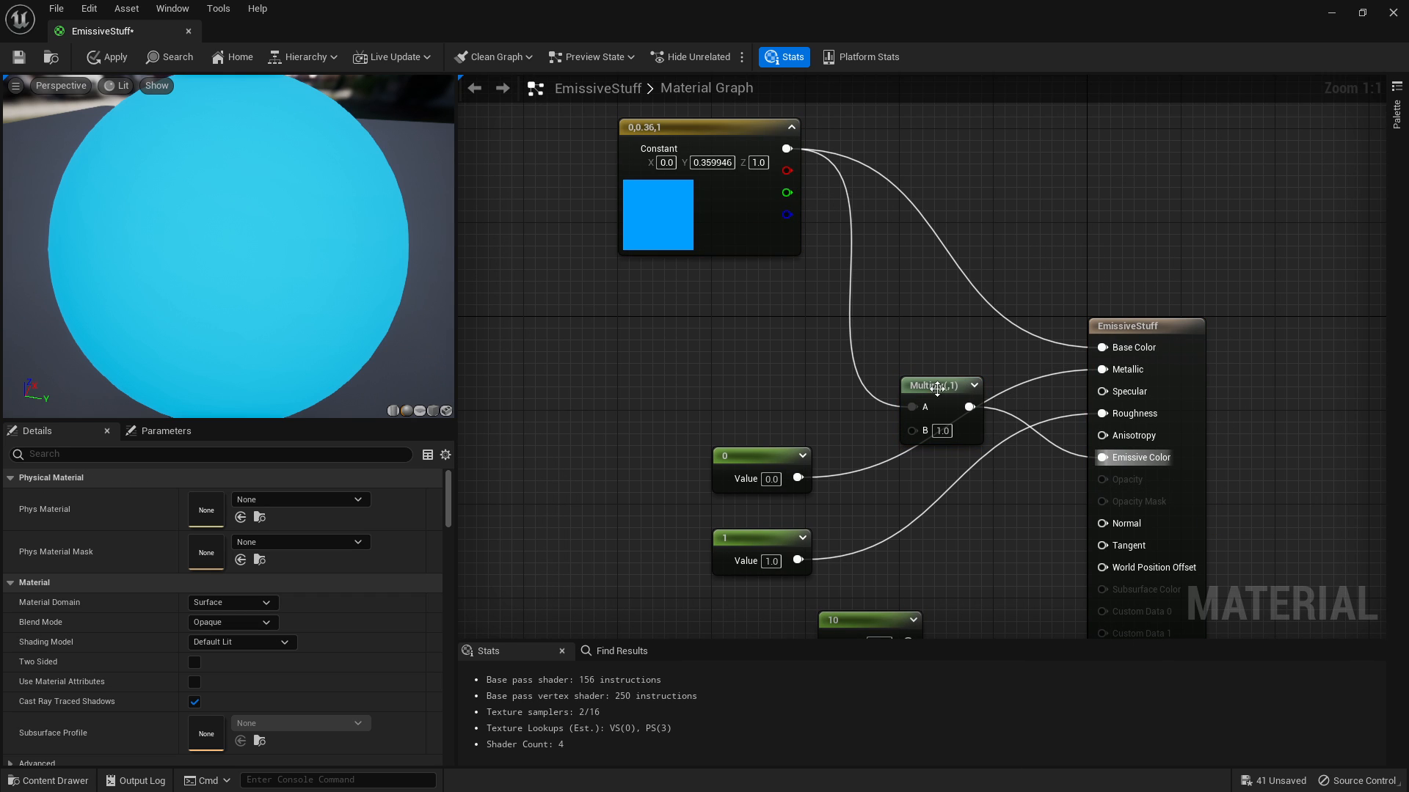
pyautogui.click(868, 620)
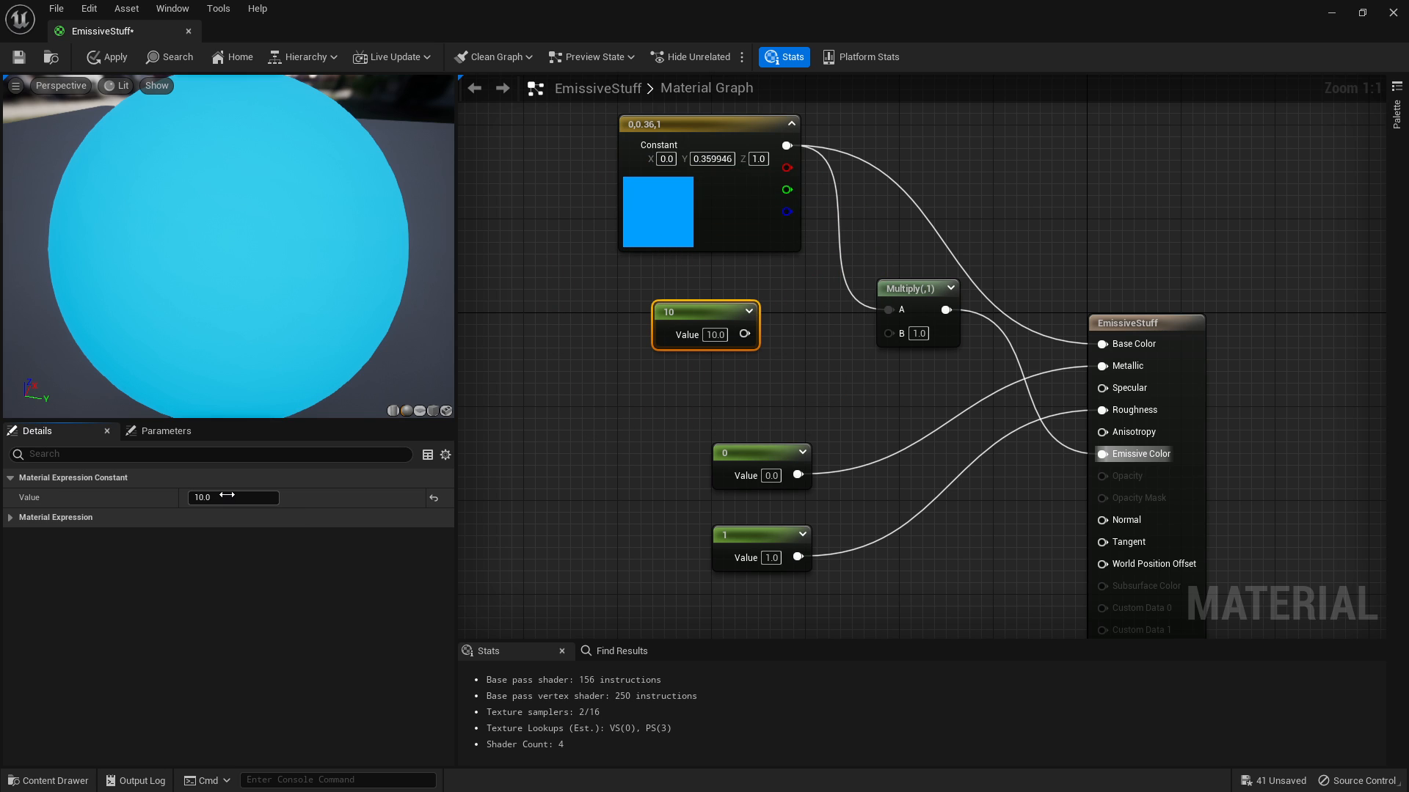
pyautogui.write('0.0')
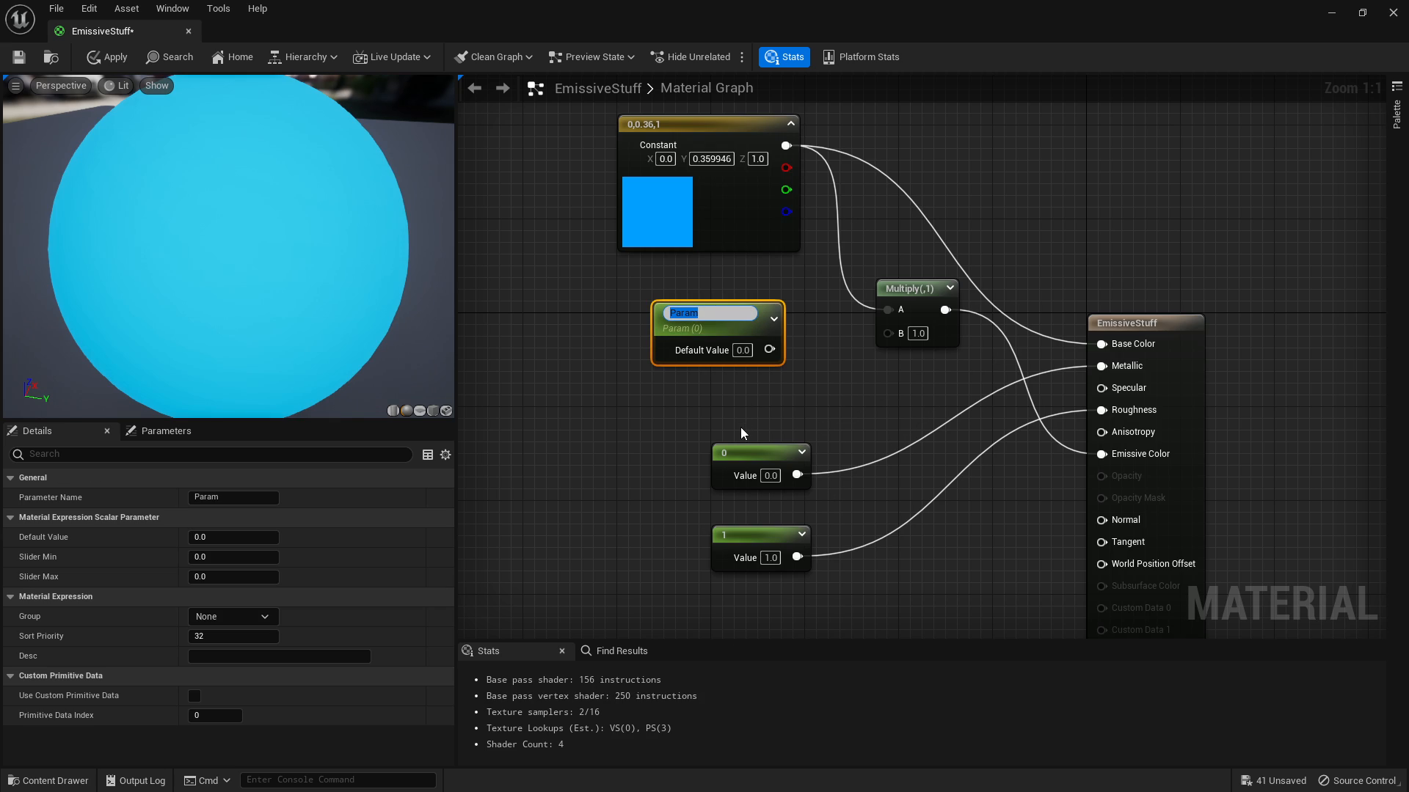
pyautogui.write('EmissiveStrengh')
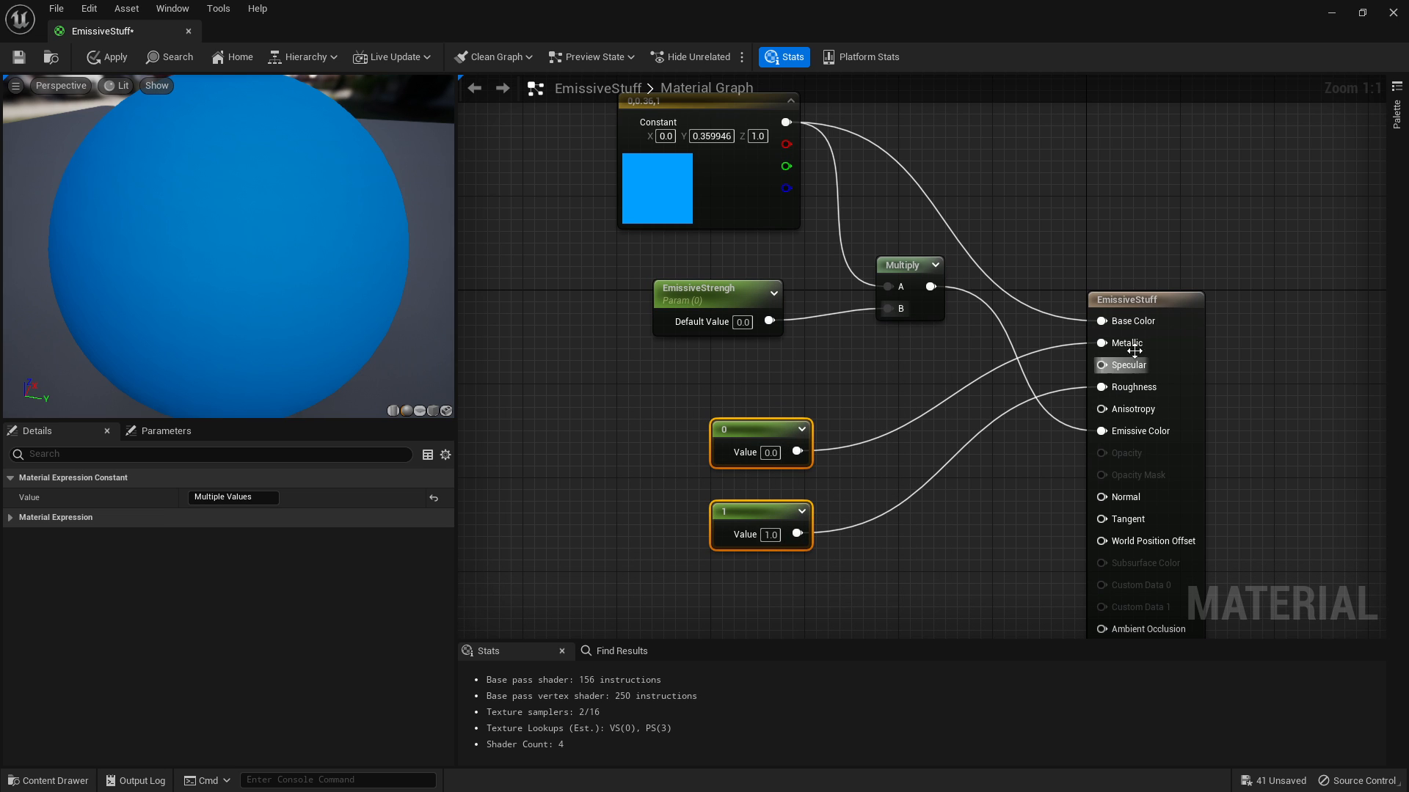
# Step: Convert the blue constant into a Colour vector parameter and return to the level
pyautogui.rightClick(676, 269)
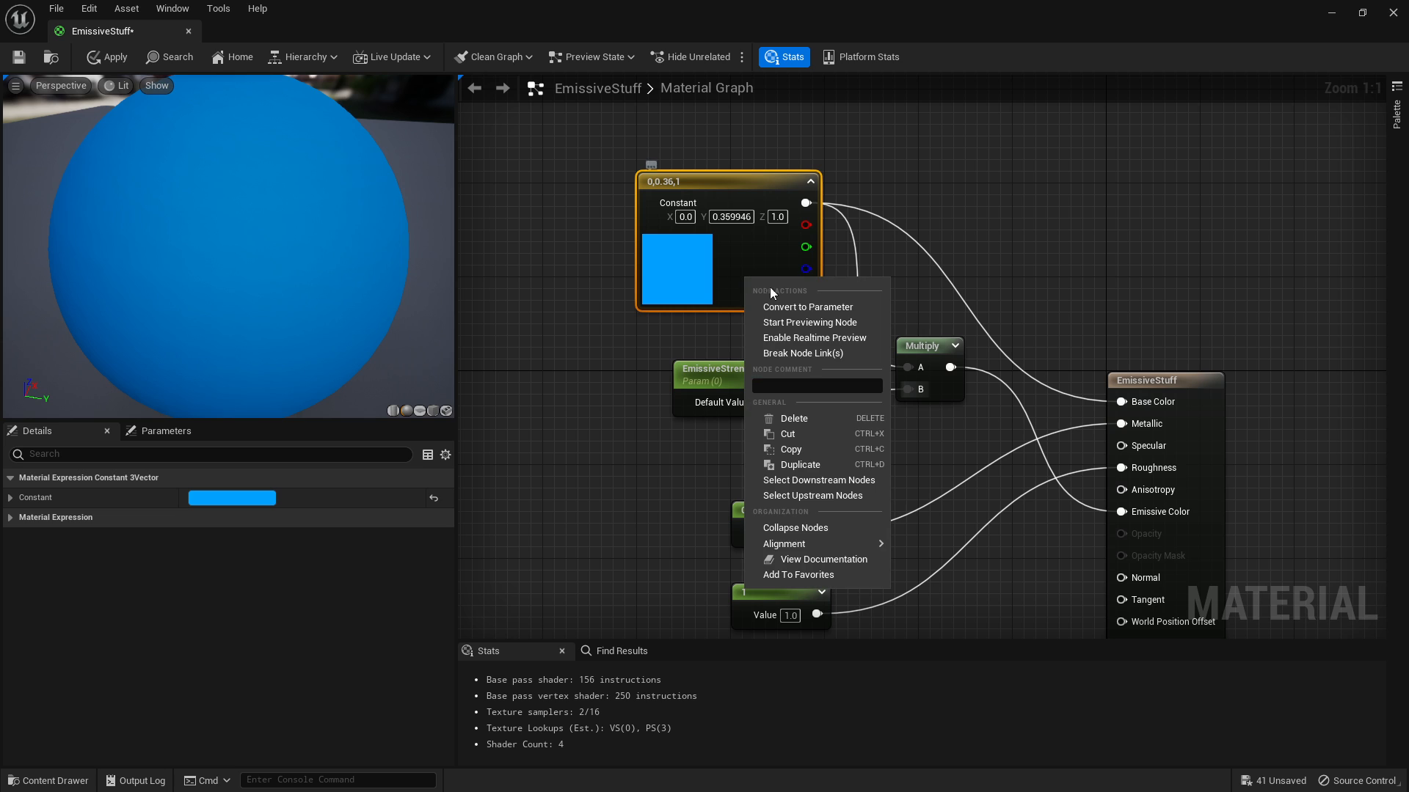
pyautogui.click(807, 307)
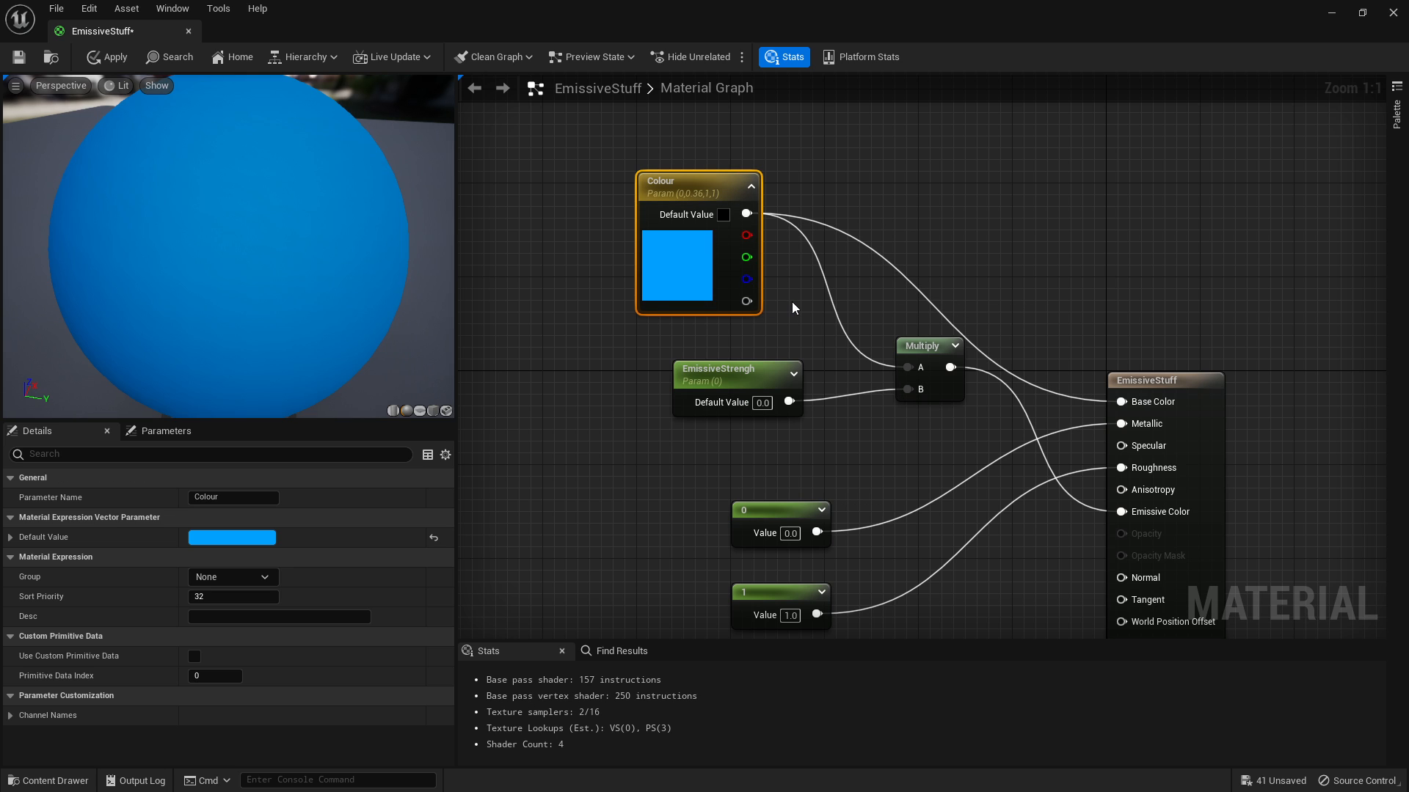
pyautogui.click(107, 57)
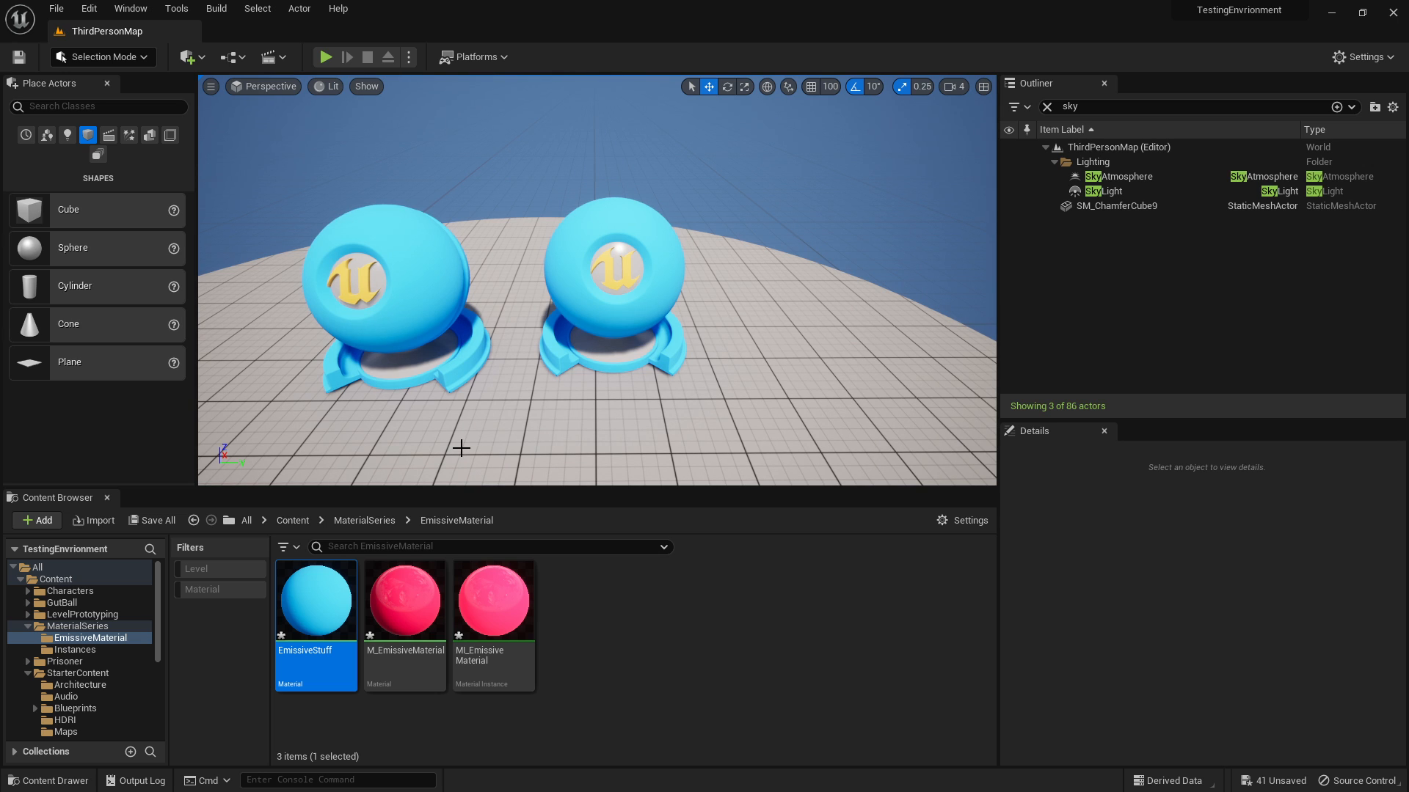
# Step: Create EmissiveStuff_Inst from EmissiveStuff and bring it up for editing
pyautogui.doubleClick(316, 599)
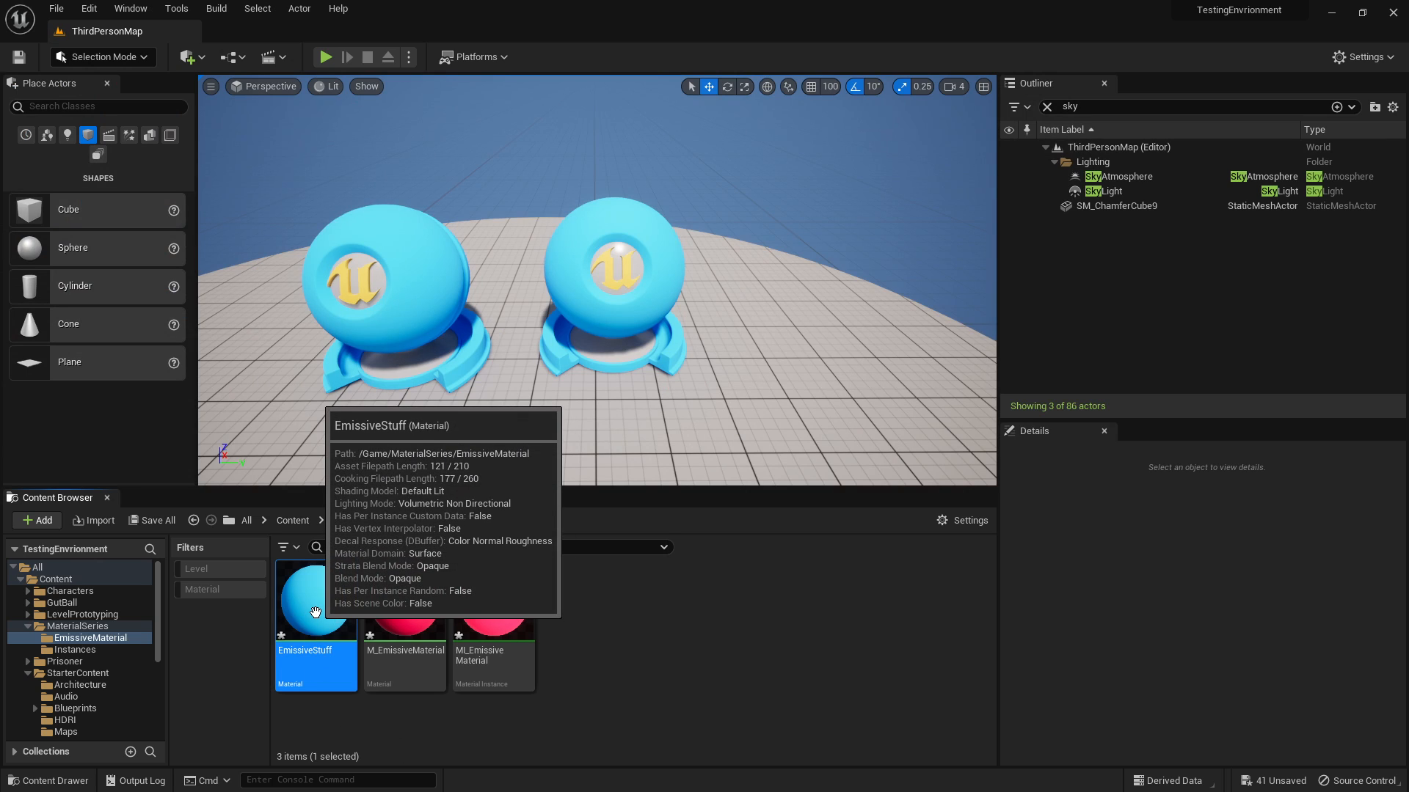
pyautogui.rightClick(316, 601)
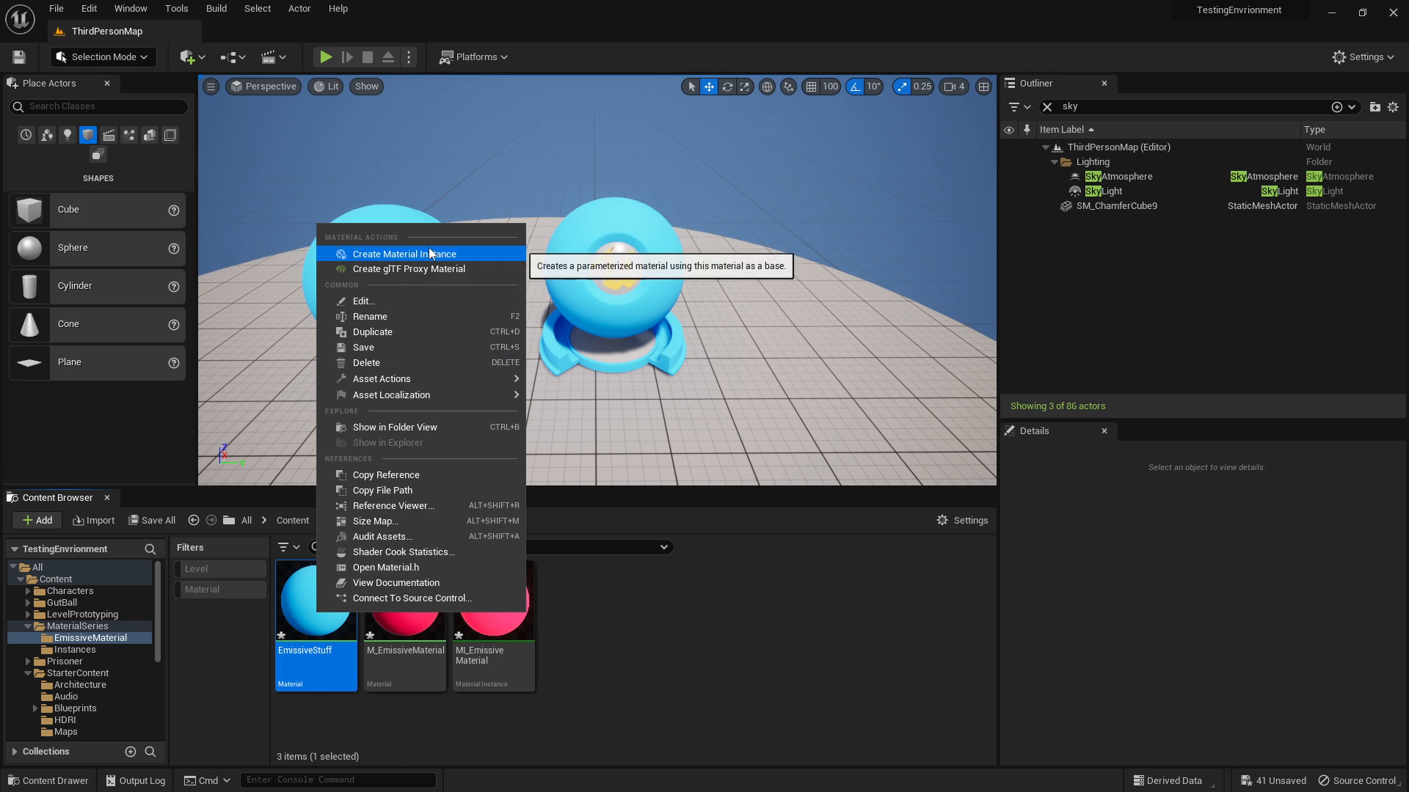
pyautogui.click(404, 253)
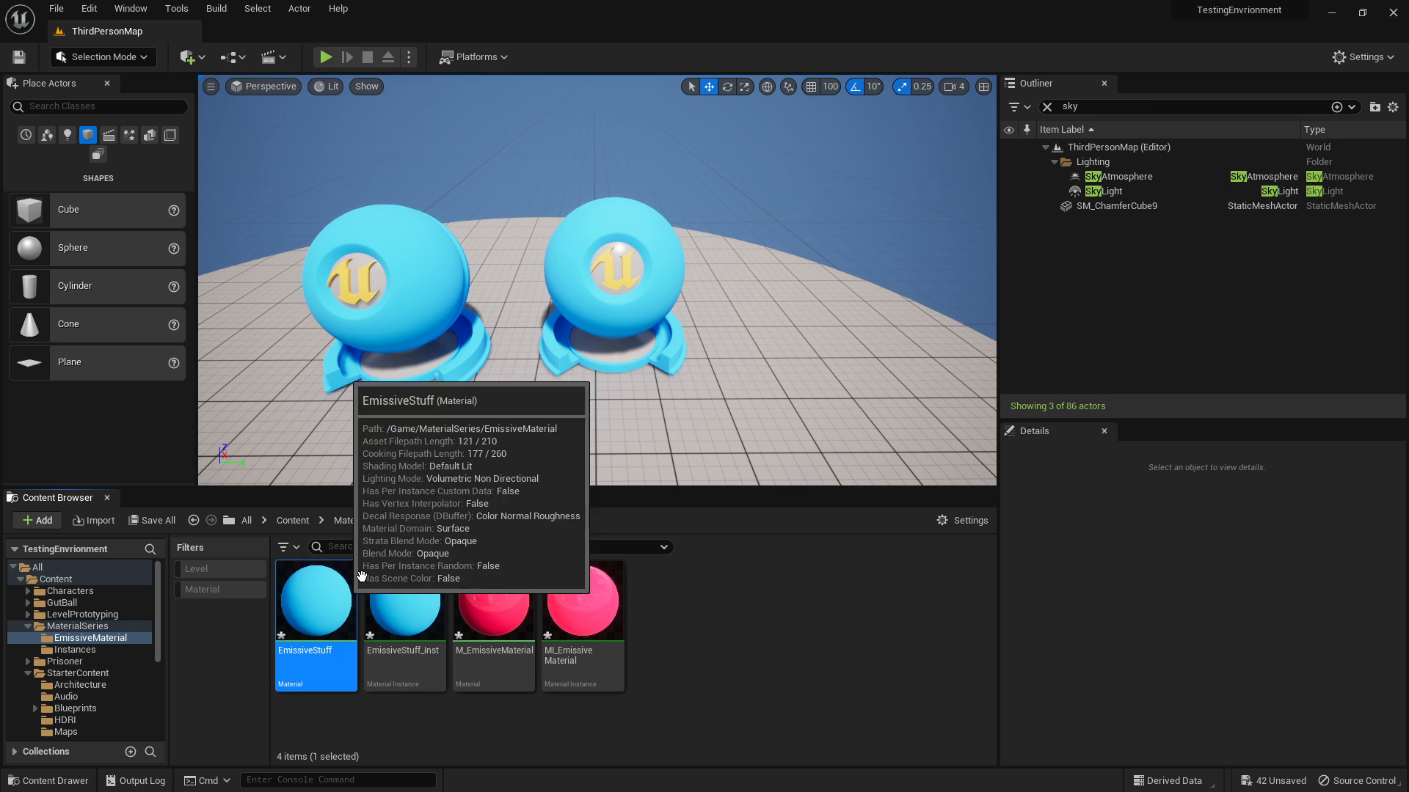
pyautogui.doubleClick(315, 600)
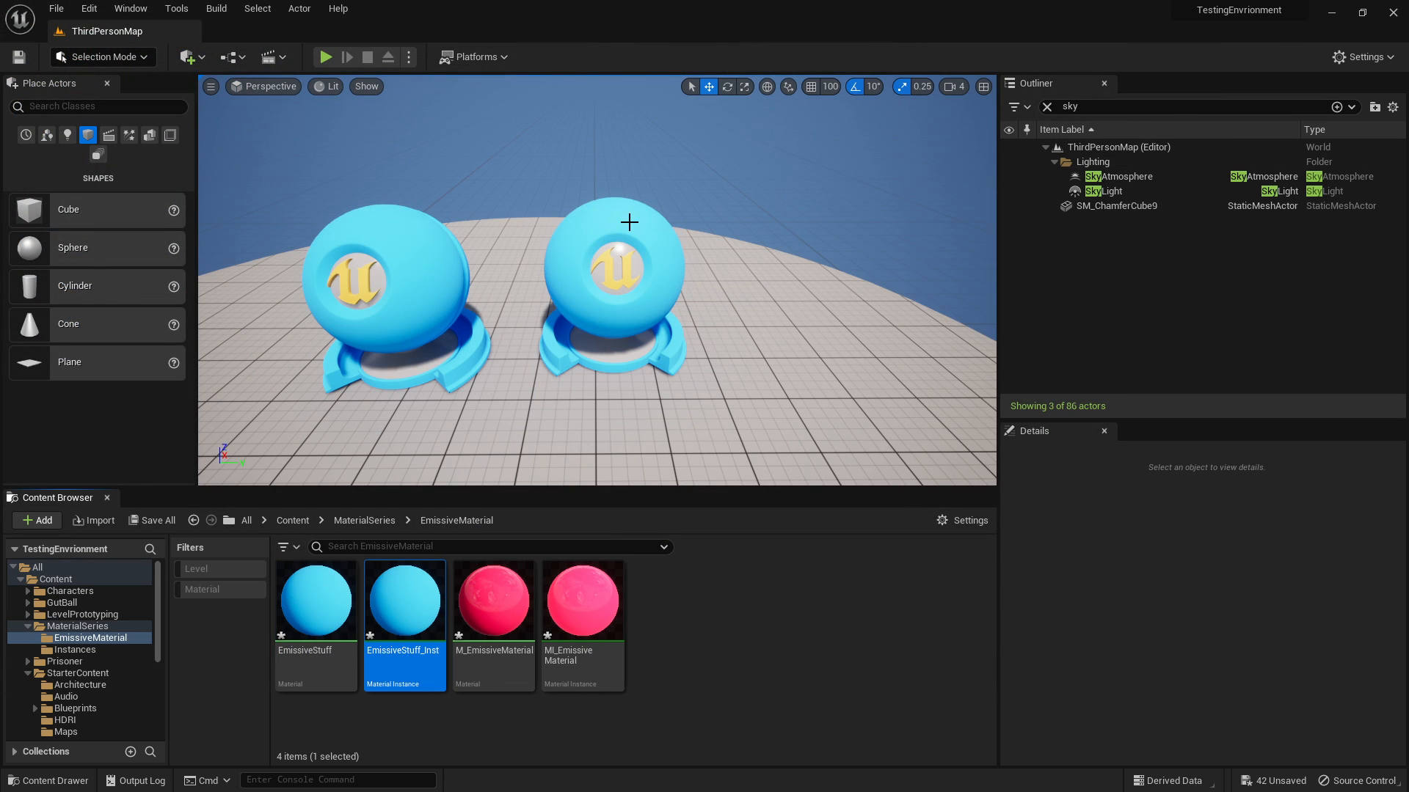
pyautogui.doubleClick(404, 600)
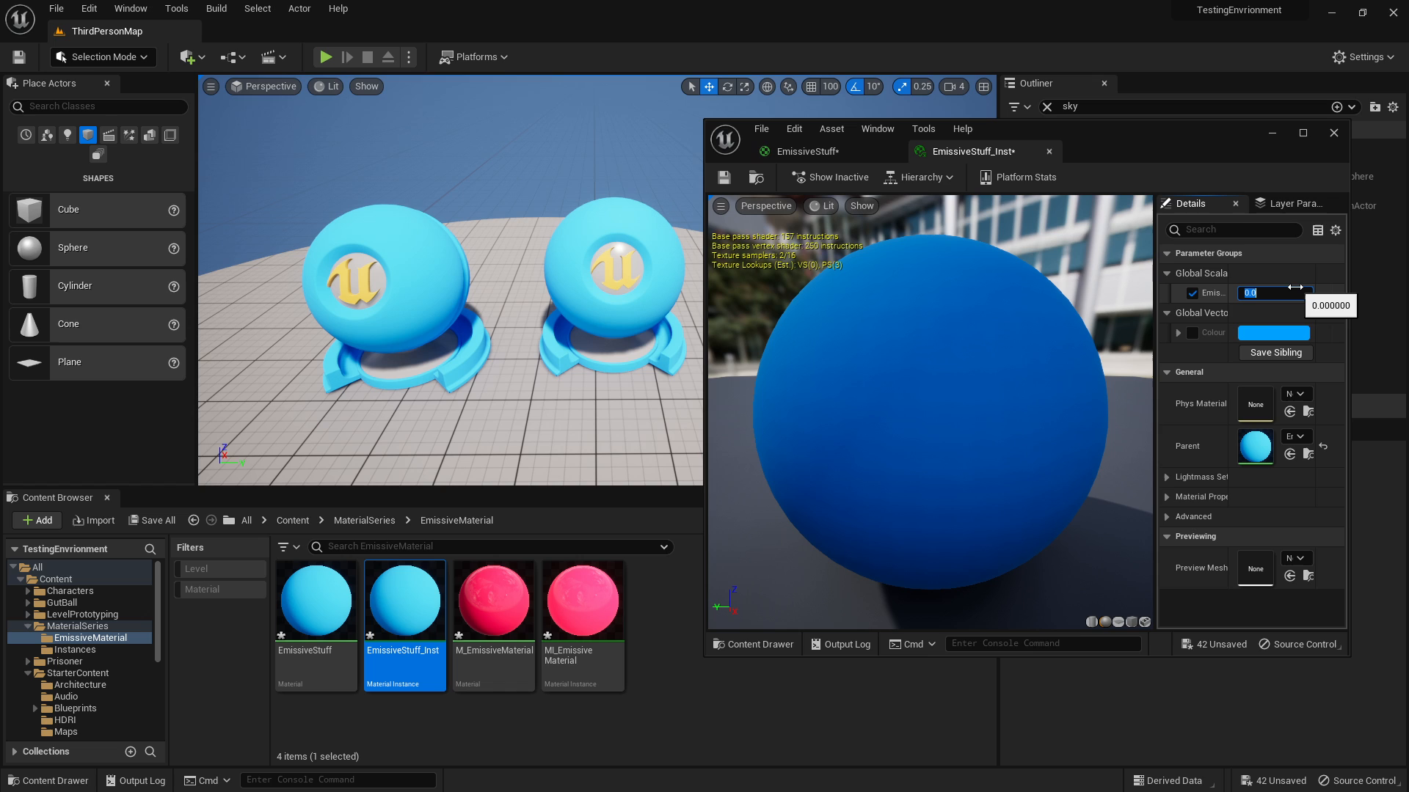
# Step: Set the instance's emissive strength to 2.0 so the sphere lights the room blue
pyautogui.write('2.0')
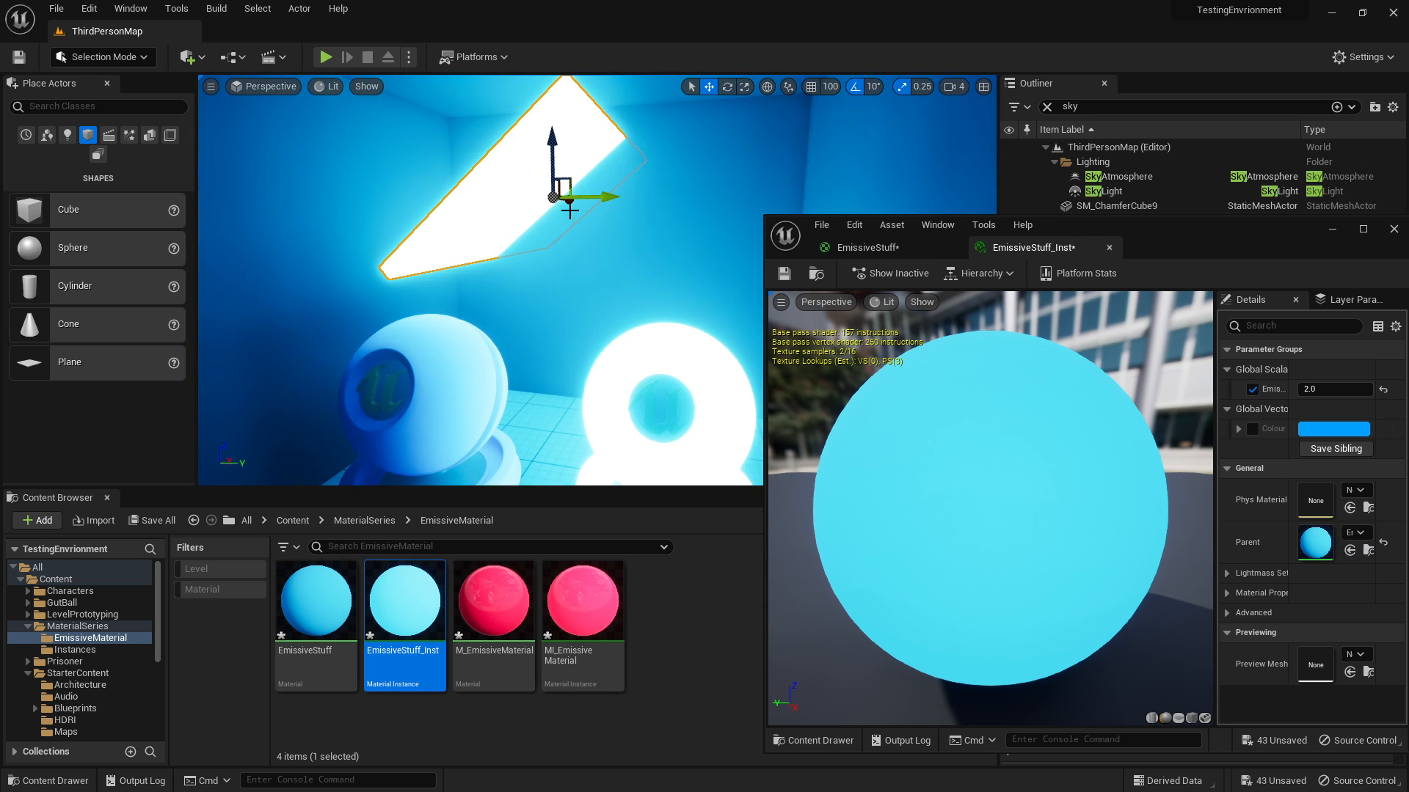
# Step: Override Colour, trying pink and pale blue before settling on a warm orange glow
pyautogui.moveTo(556, 188); pyautogui.dragTo(395, 180)
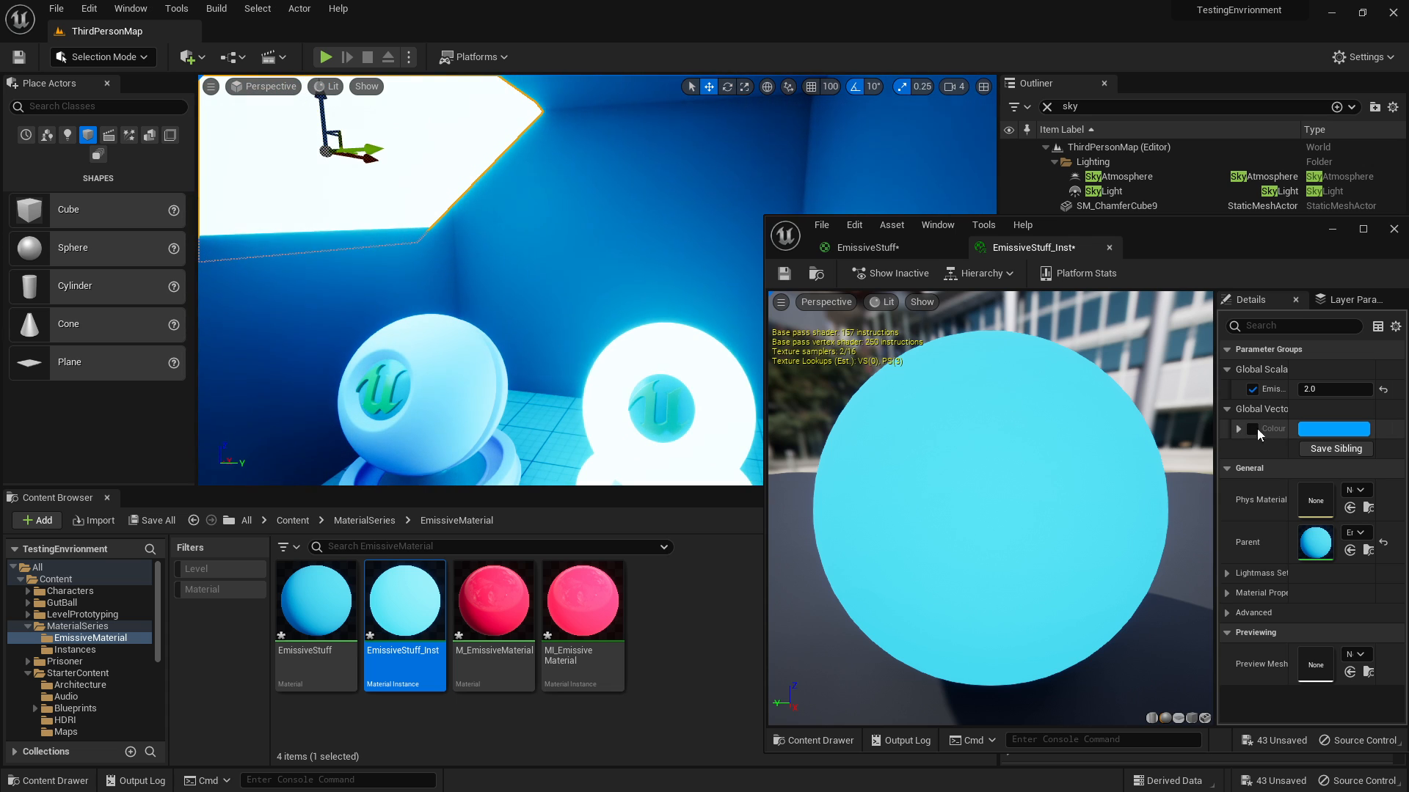
pyautogui.click(1332, 429)
pyautogui.write('0')
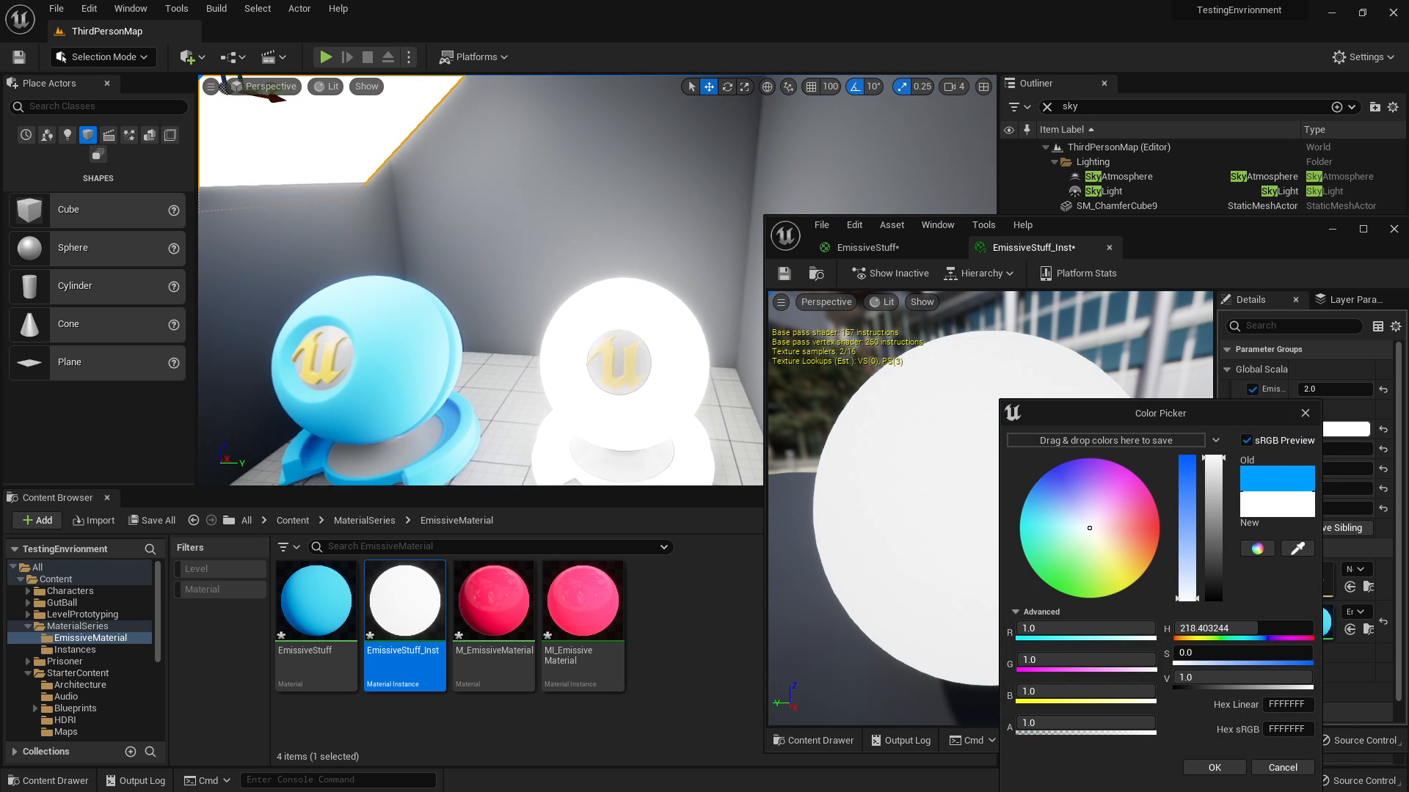
pyautogui.click(1212, 767)
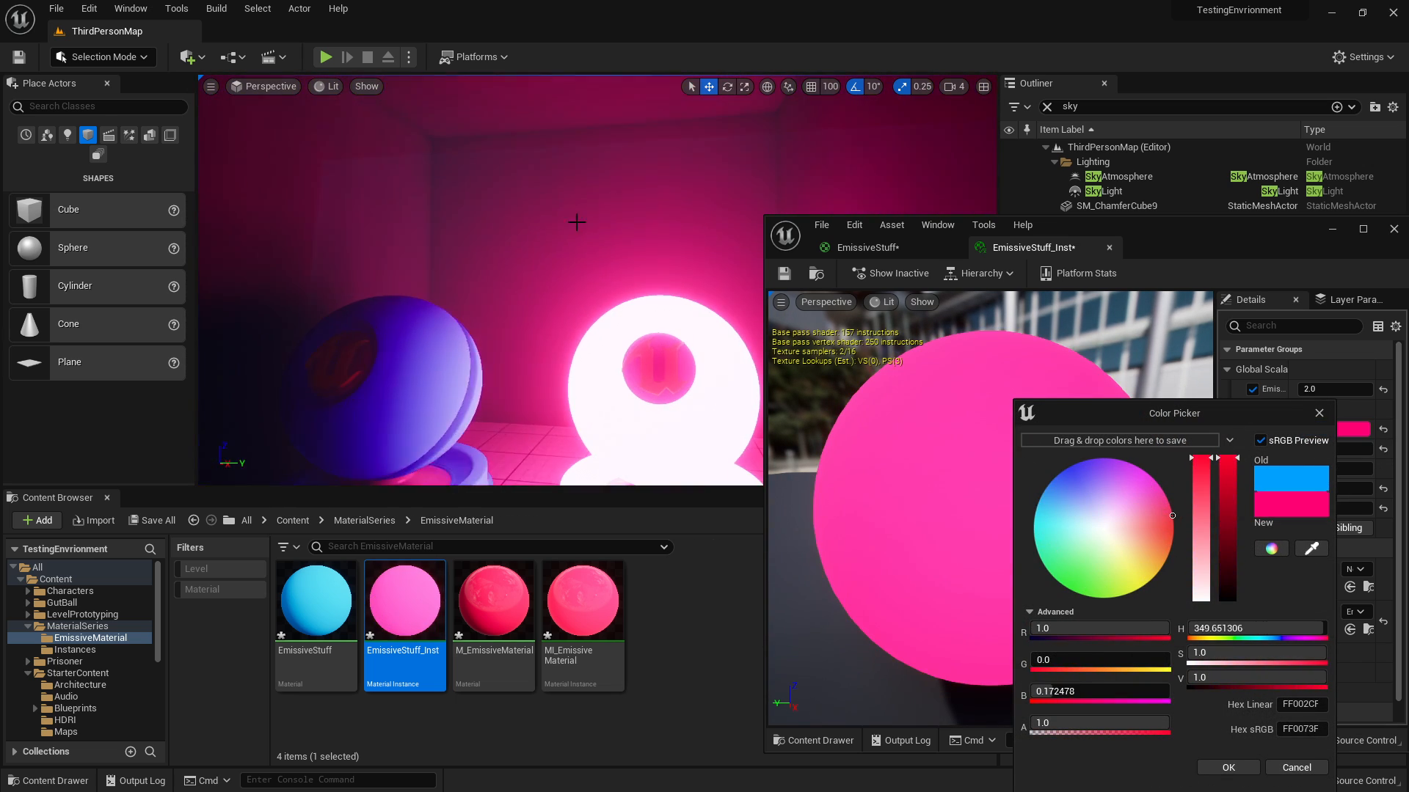
pyautogui.click(1056, 552)
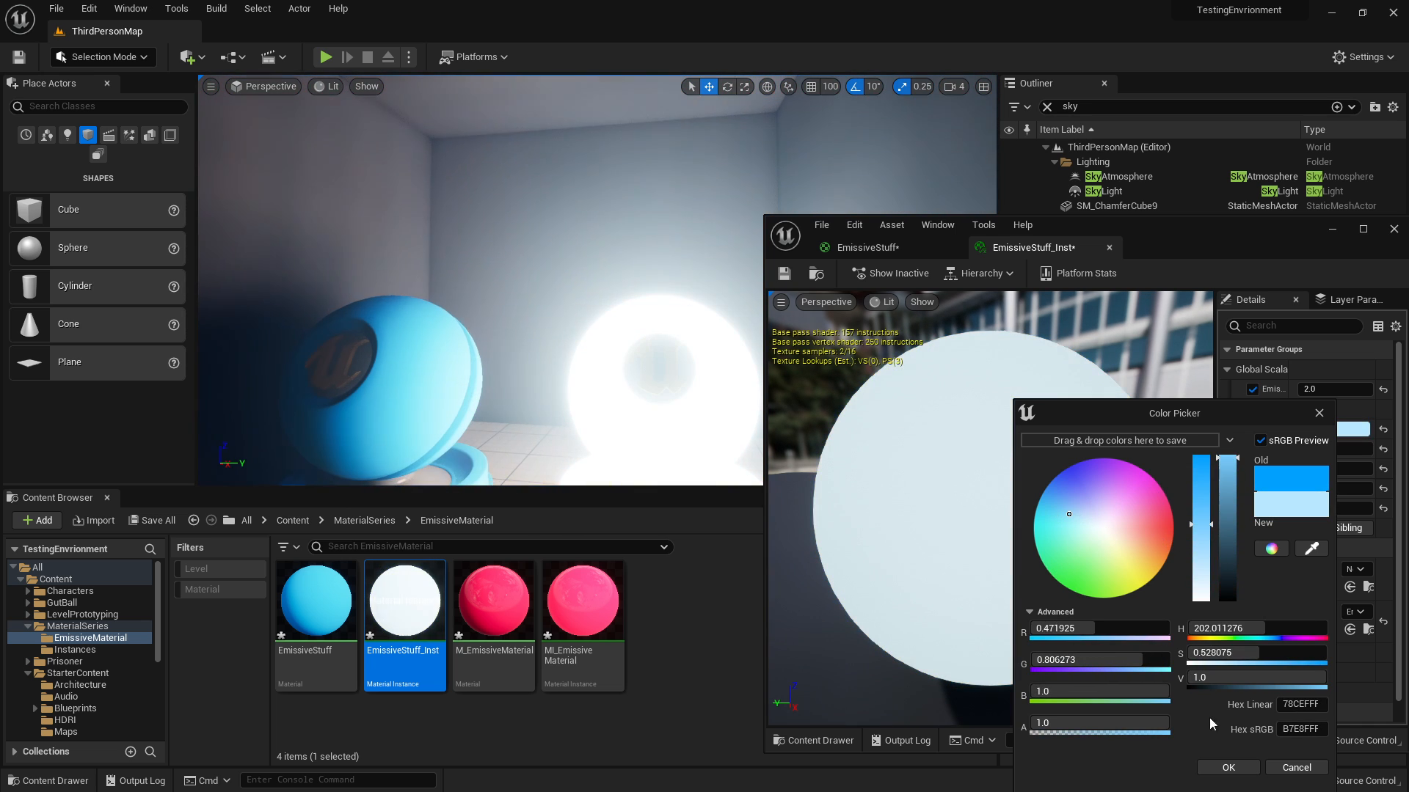
pyautogui.click(1144, 557)
pyautogui.write('.1')
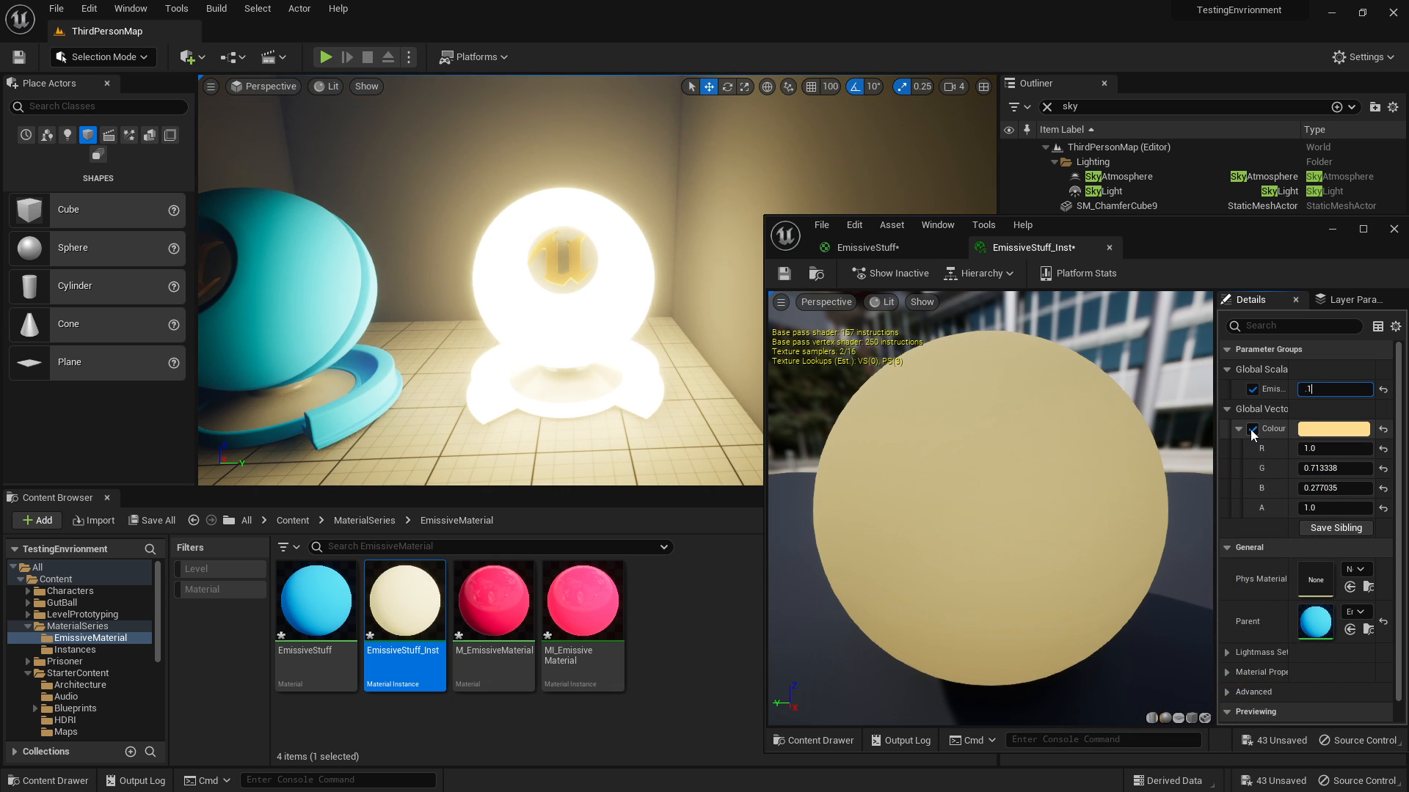
# Step: Dim the emissive strength to 0.1, then raise it to 500.0 to flood the room
pyautogui.write('0.1')
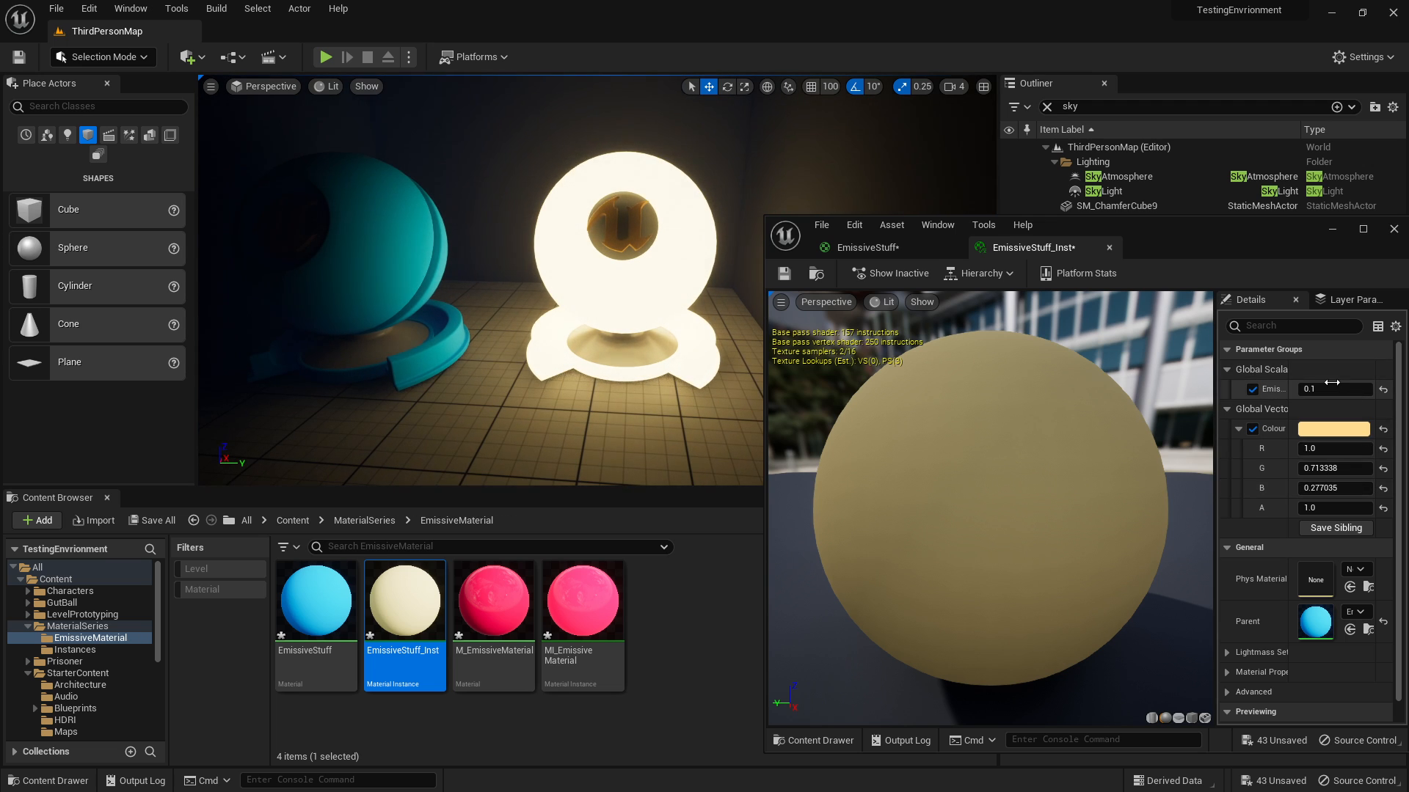
pyautogui.write('500.0')
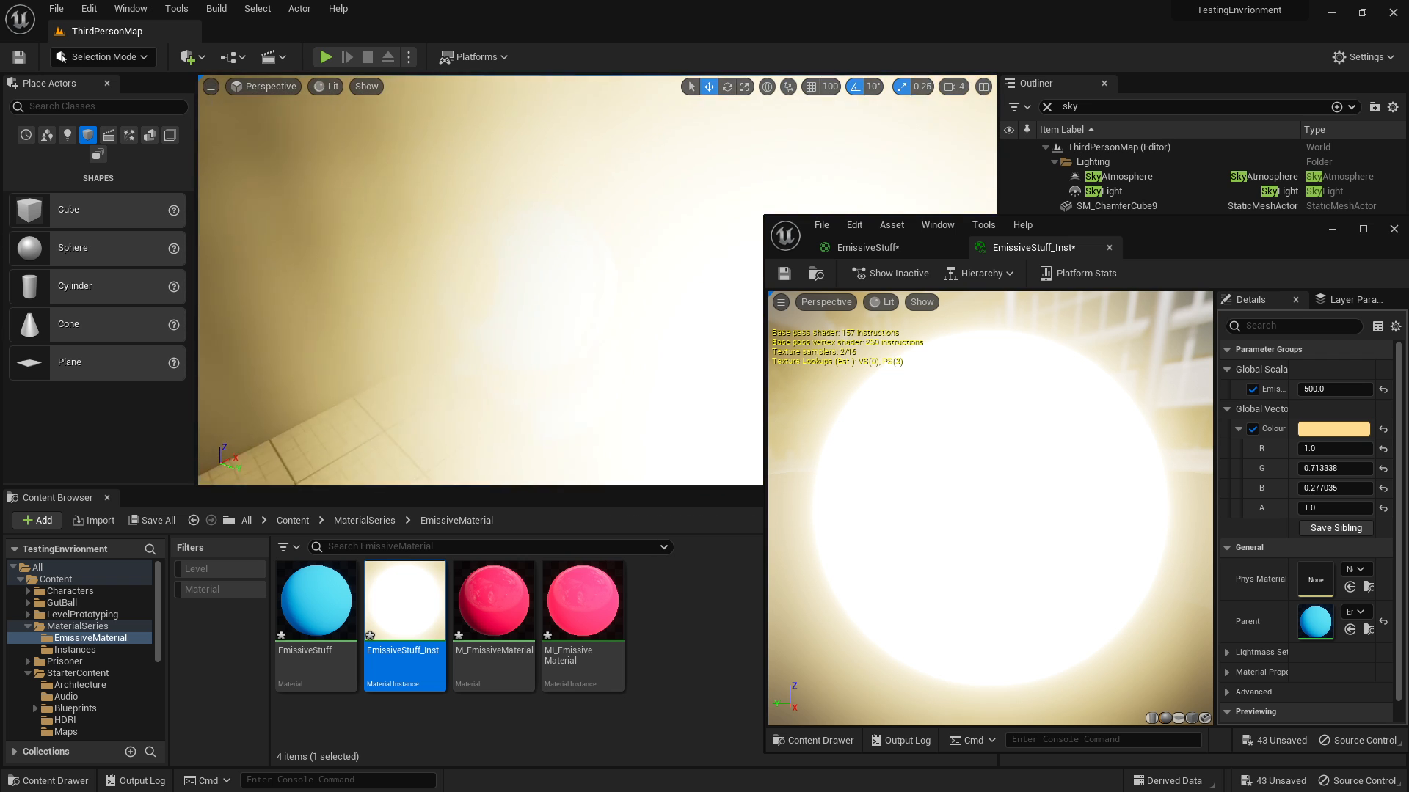
pyautogui.click(1335, 389)
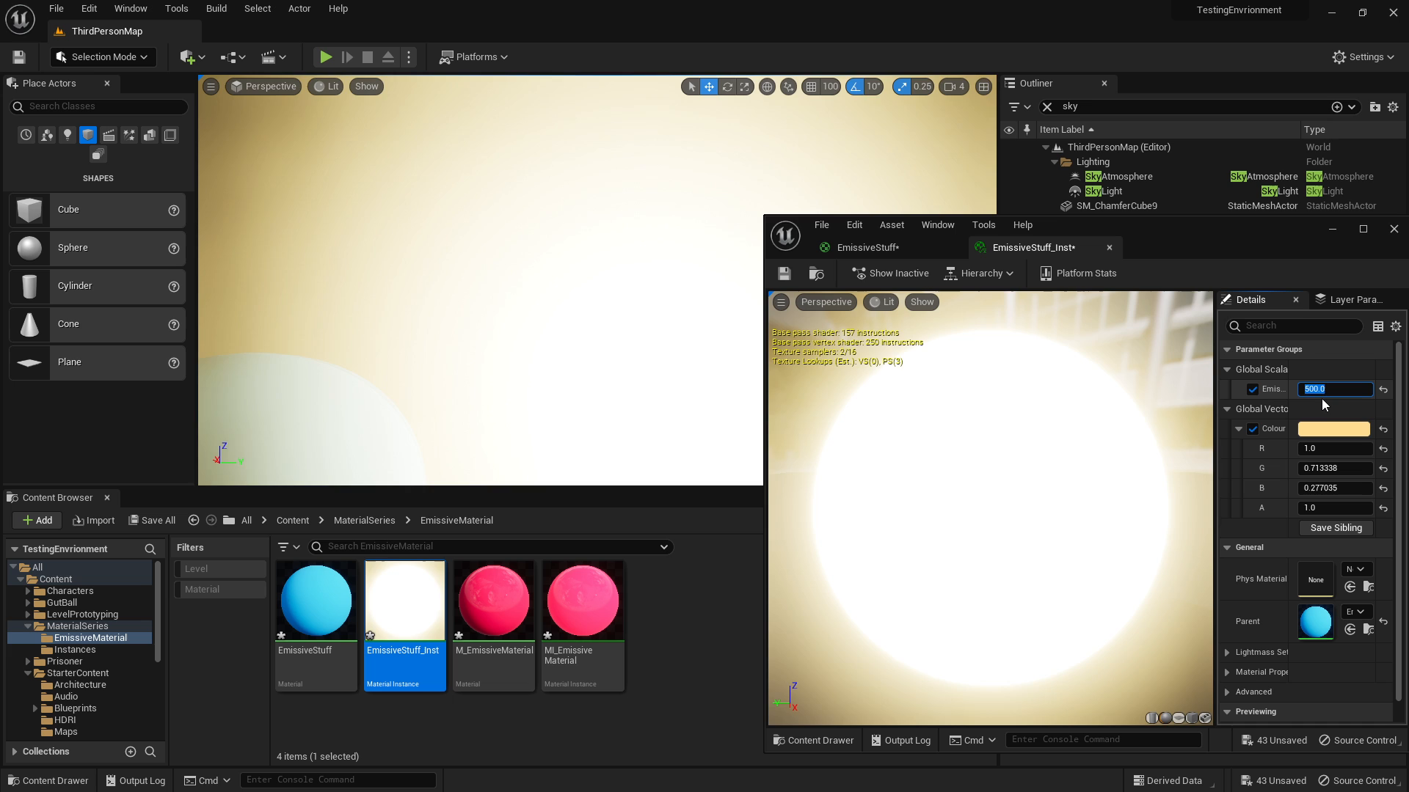